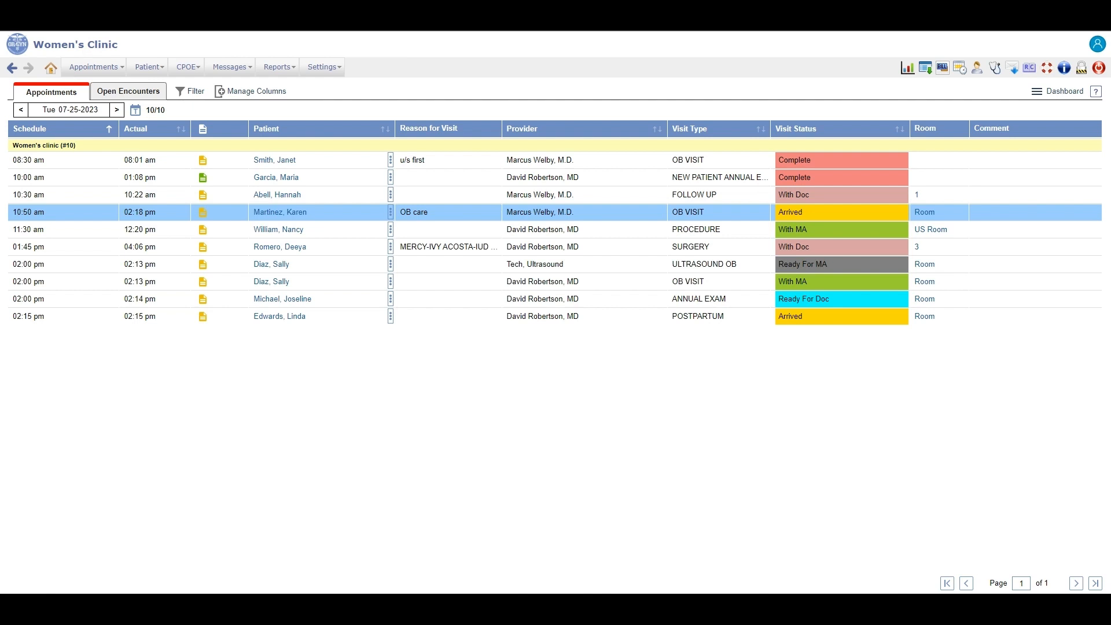
mouse_move(997, 194)
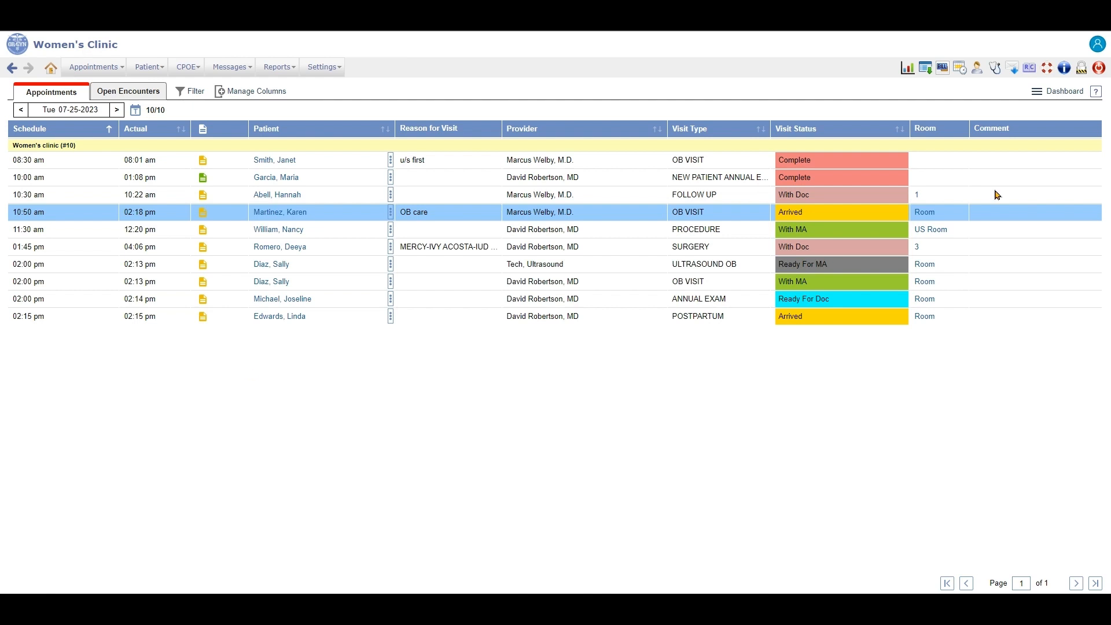
- Open the 10:50 am OB visit patient's encounter from the appointment list
click(92, 67)
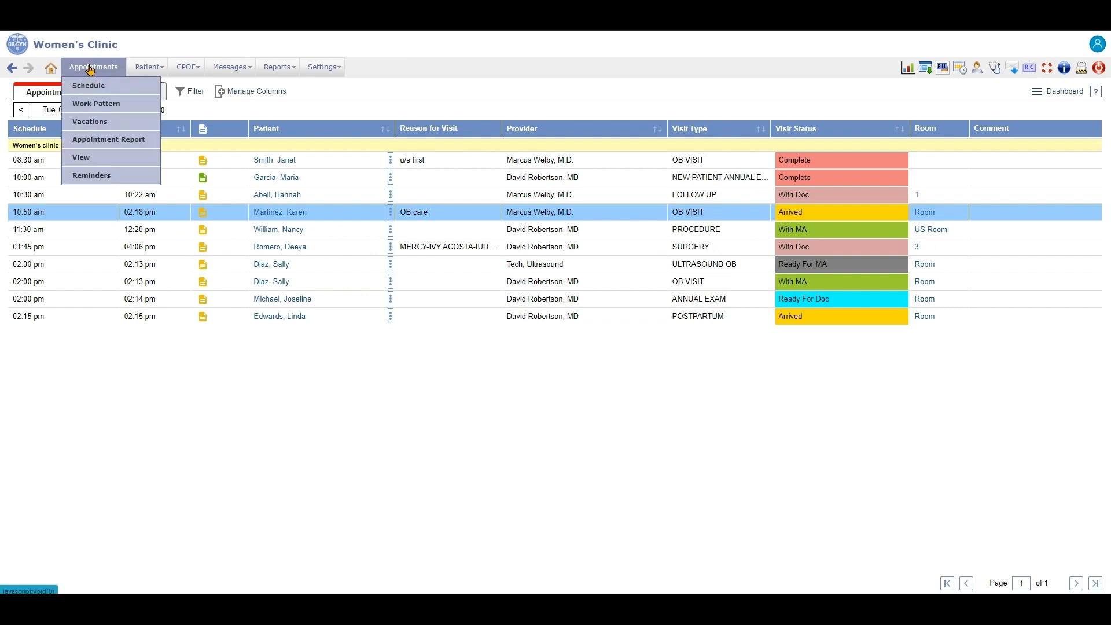
click(230, 67)
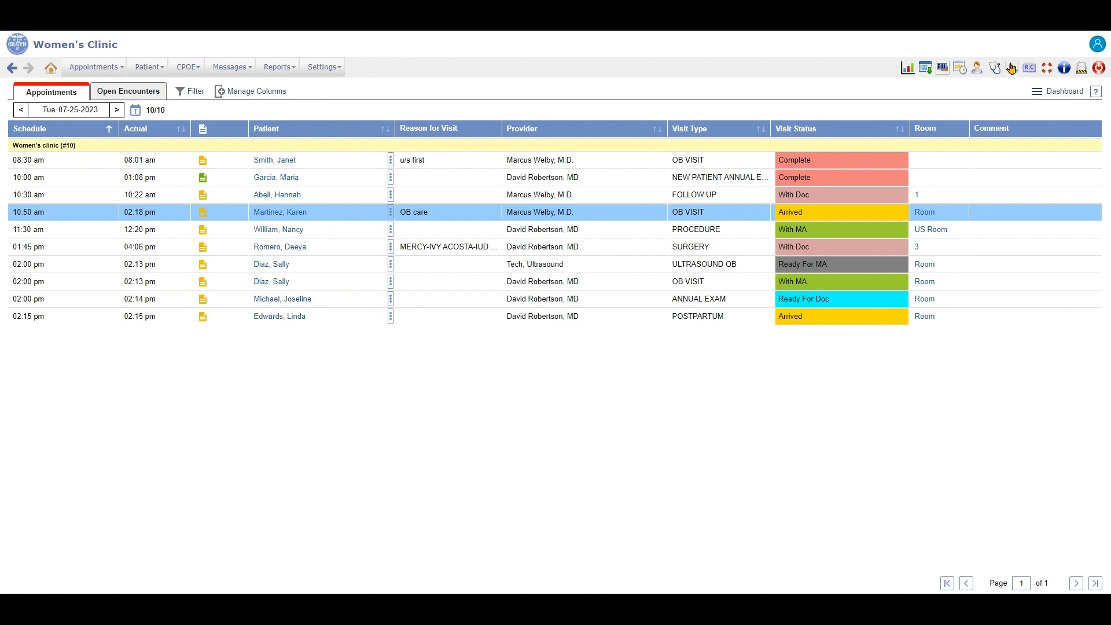
mouse_move(925, 67)
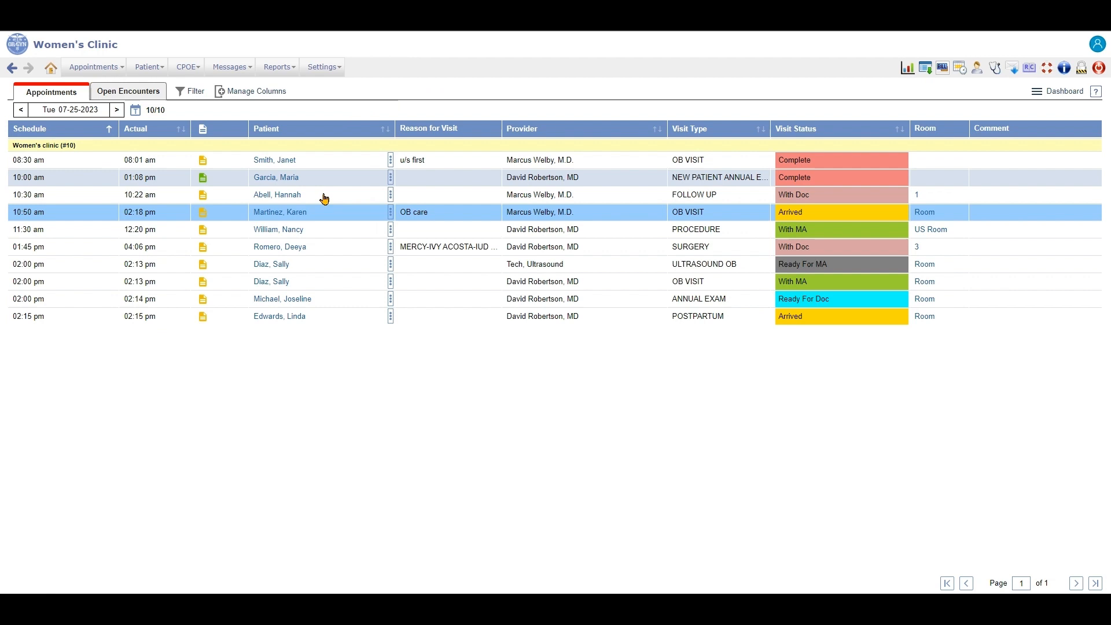
mouse_move(288, 218)
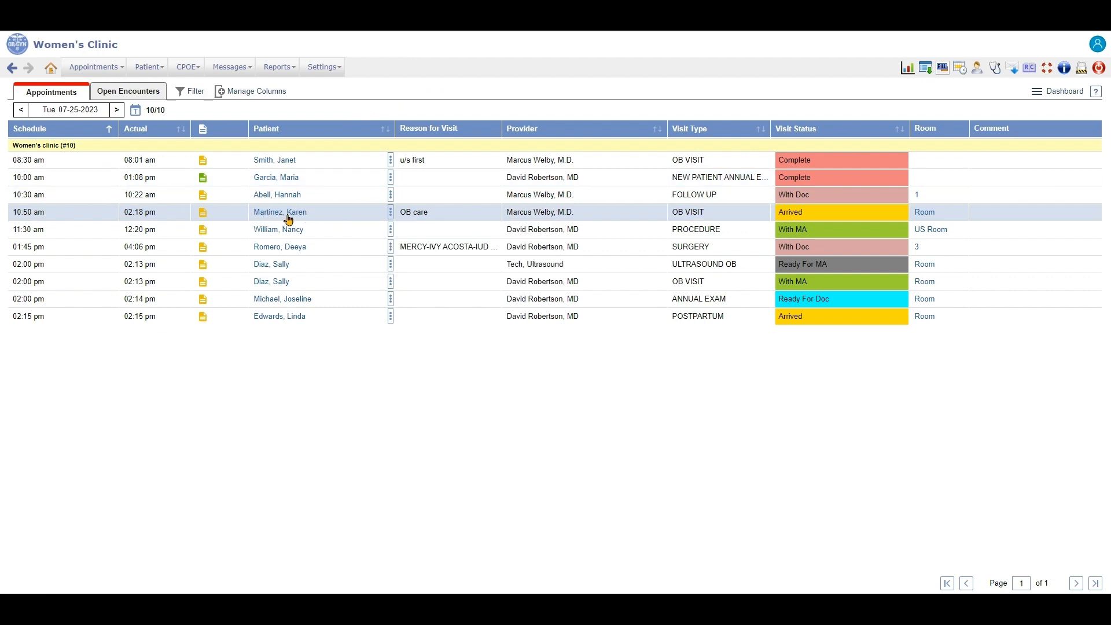
click(280, 212)
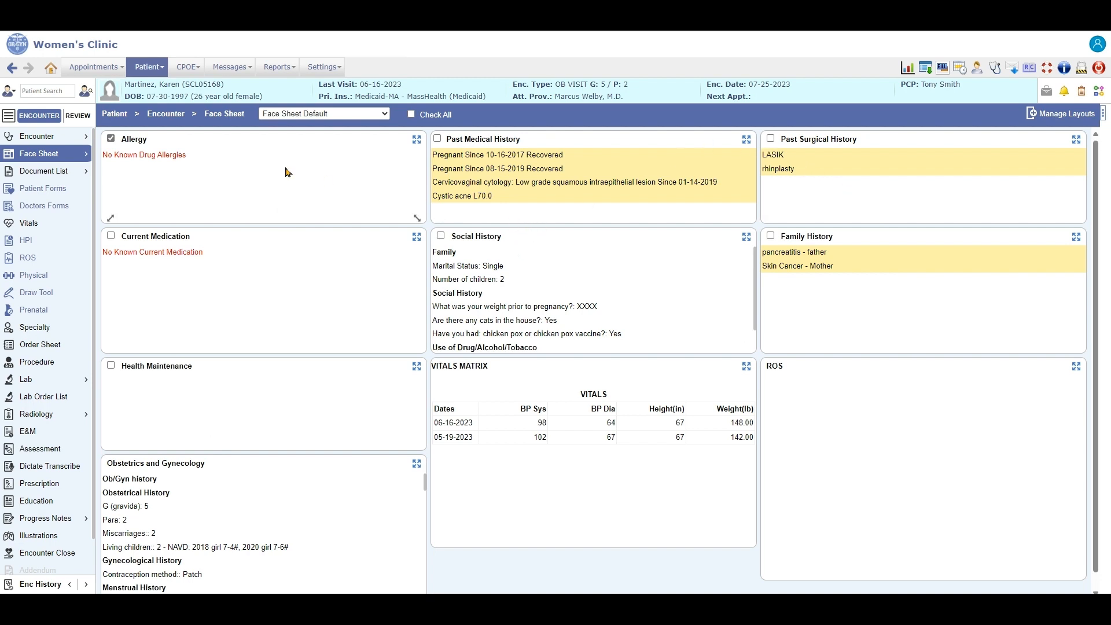
mouse_move(926, 434)
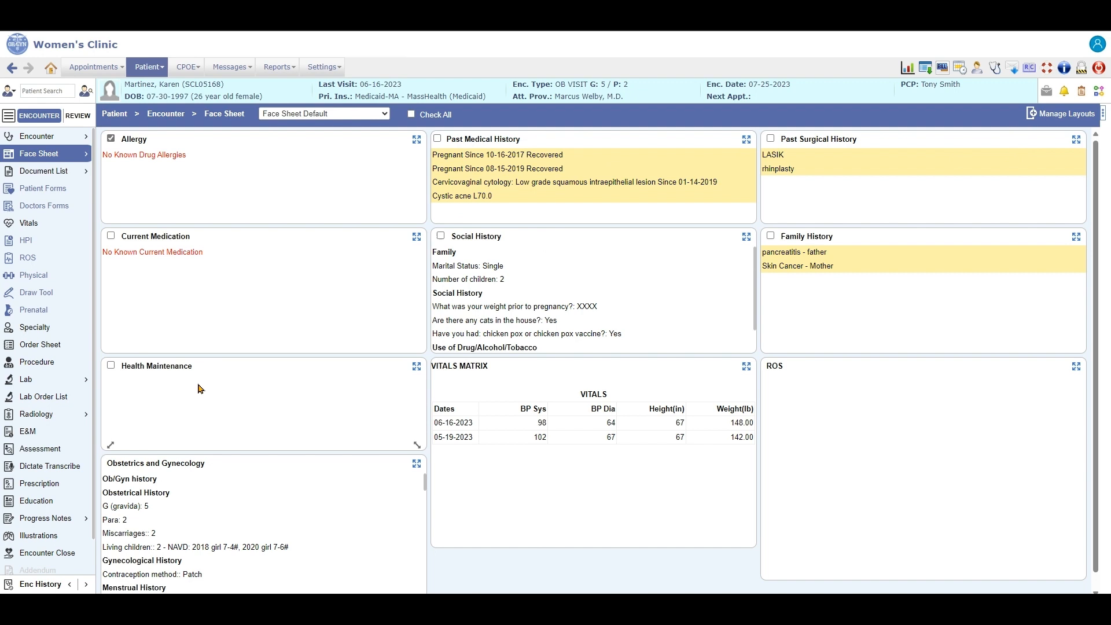
mouse_move(925, 334)
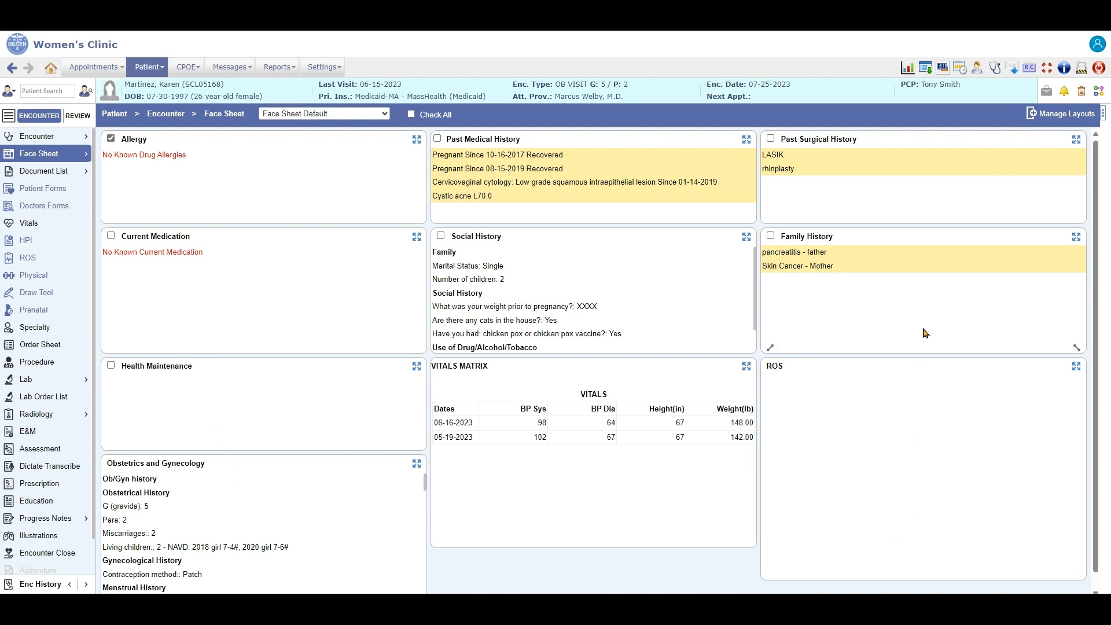
- Review the OB History, Prenatal details, OB Labs and Health Maintenance face sheet layouts
click(323, 113)
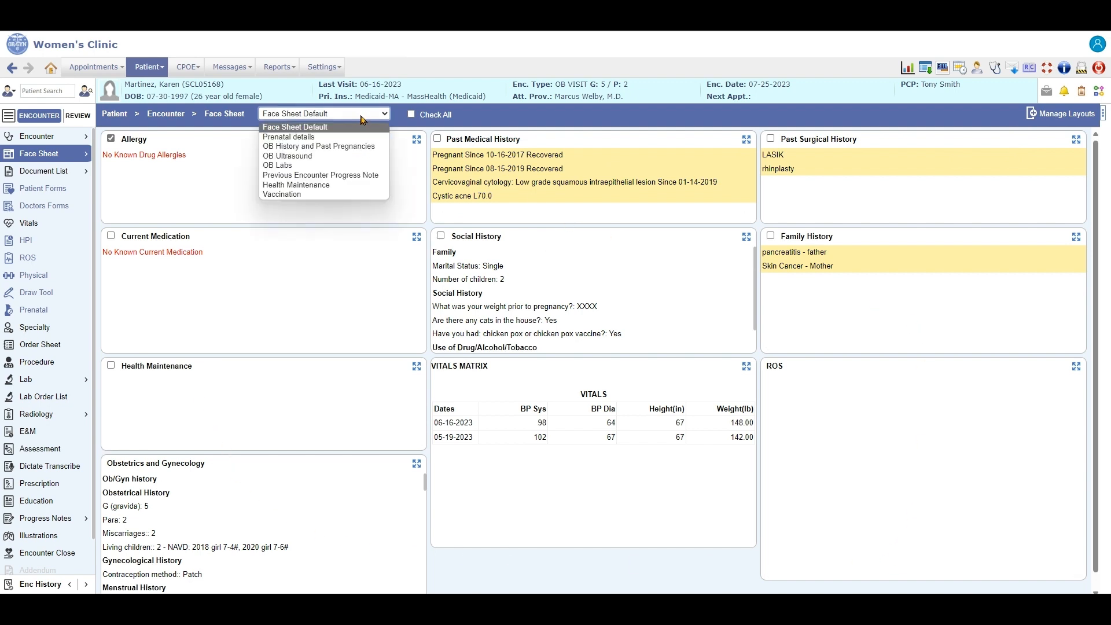
mouse_move(318, 146)
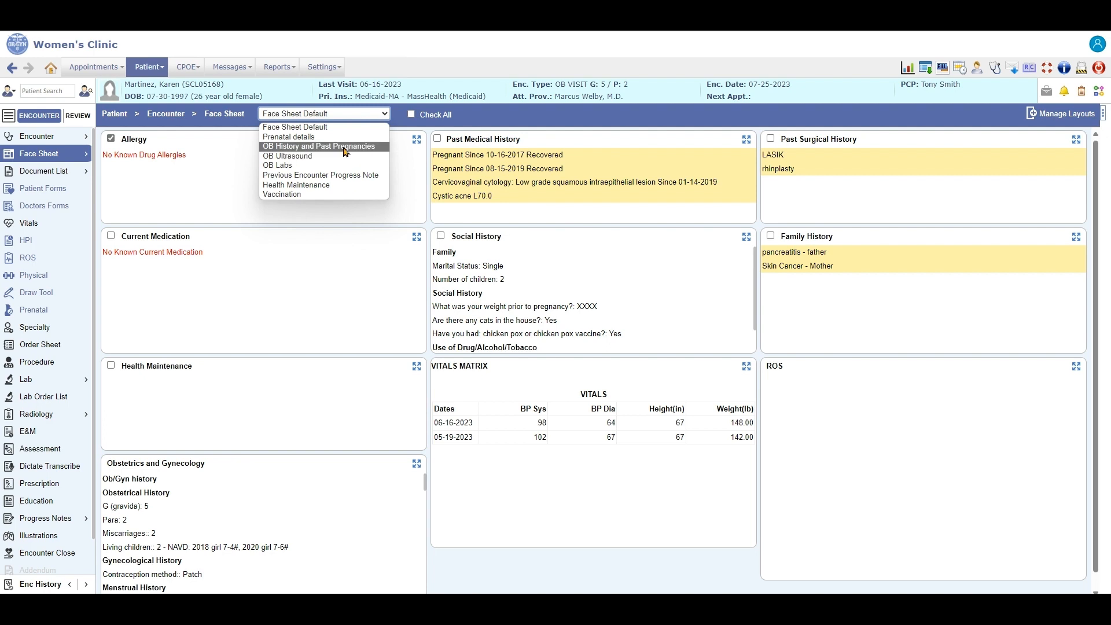
click(319, 146)
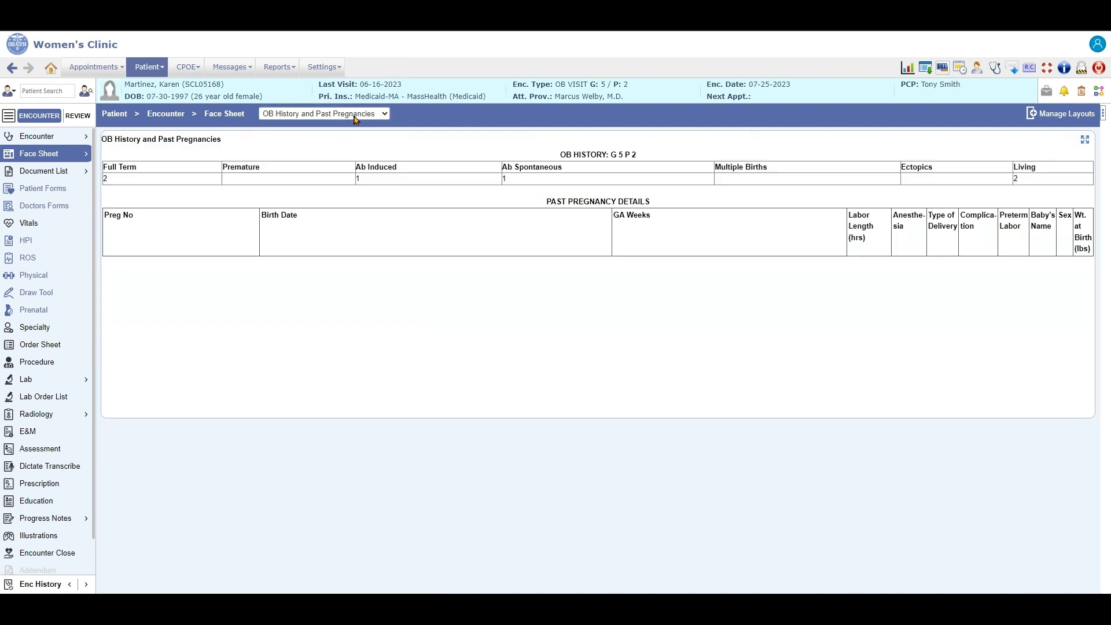
click(323, 113)
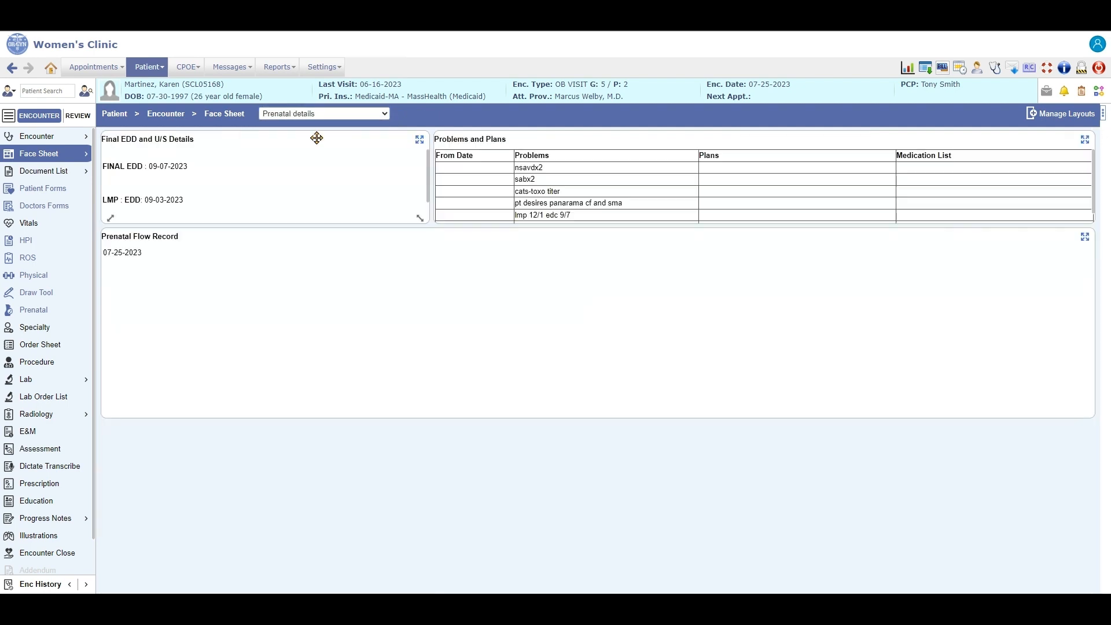
click(324, 114)
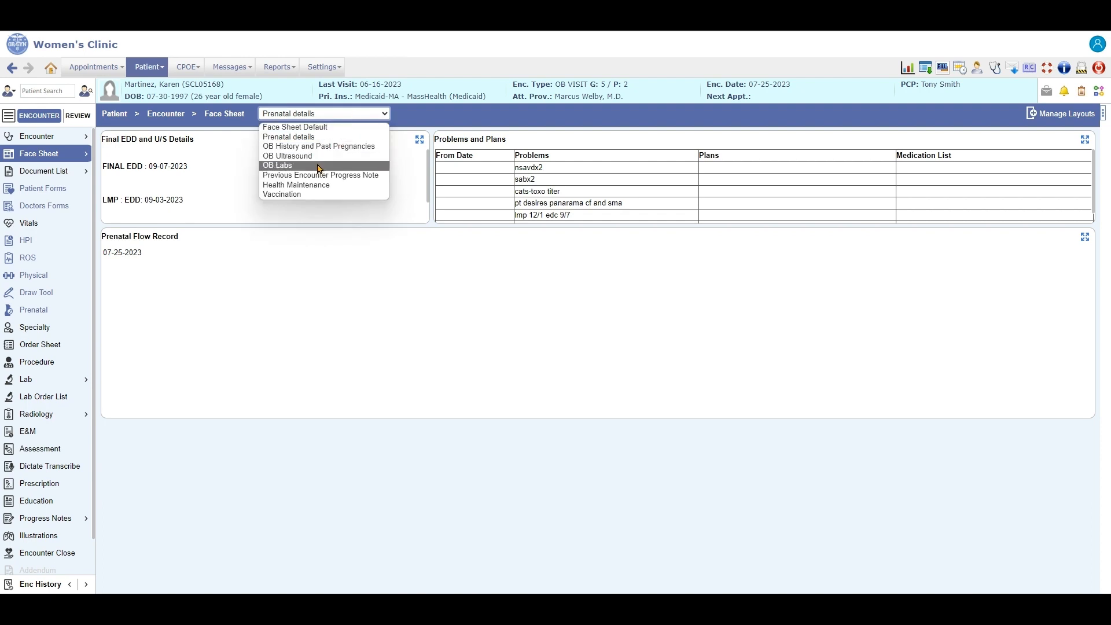
click(277, 166)
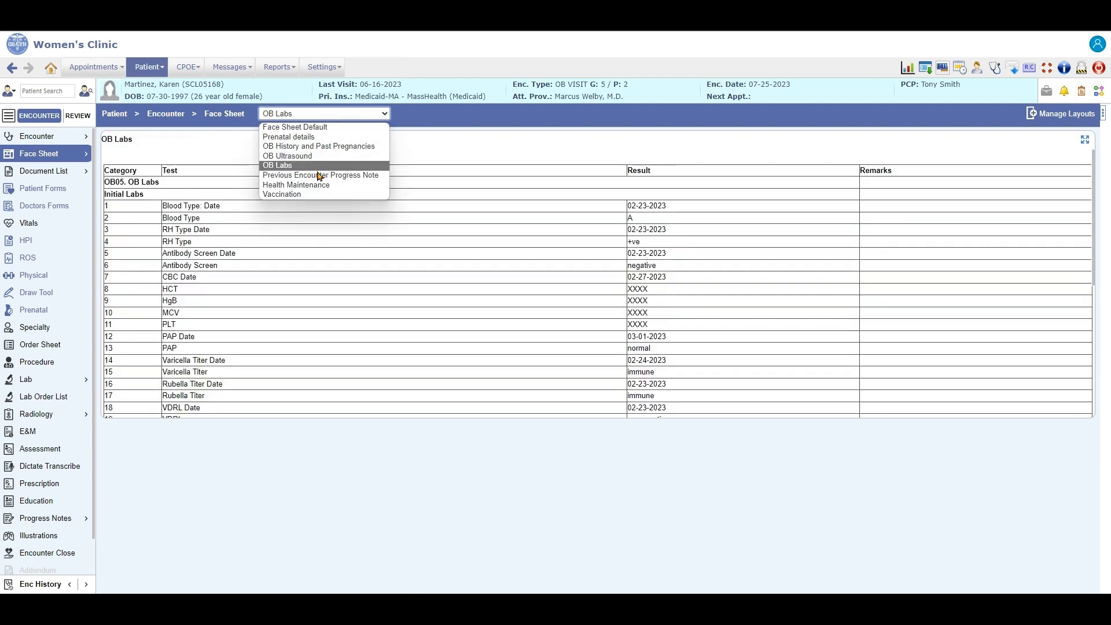
click(296, 186)
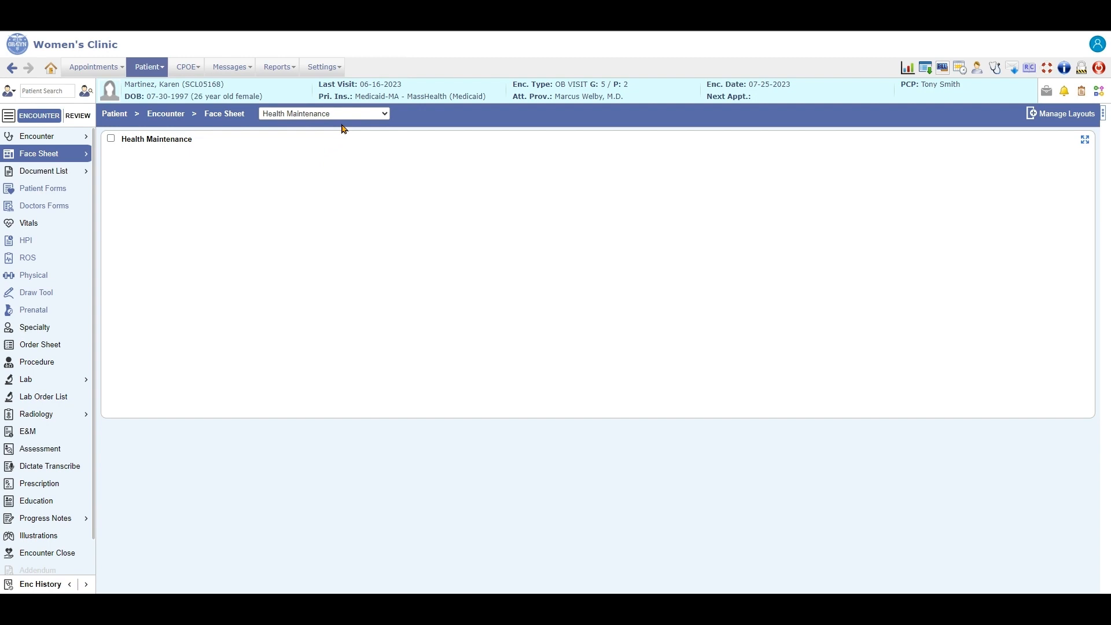
click(323, 113)
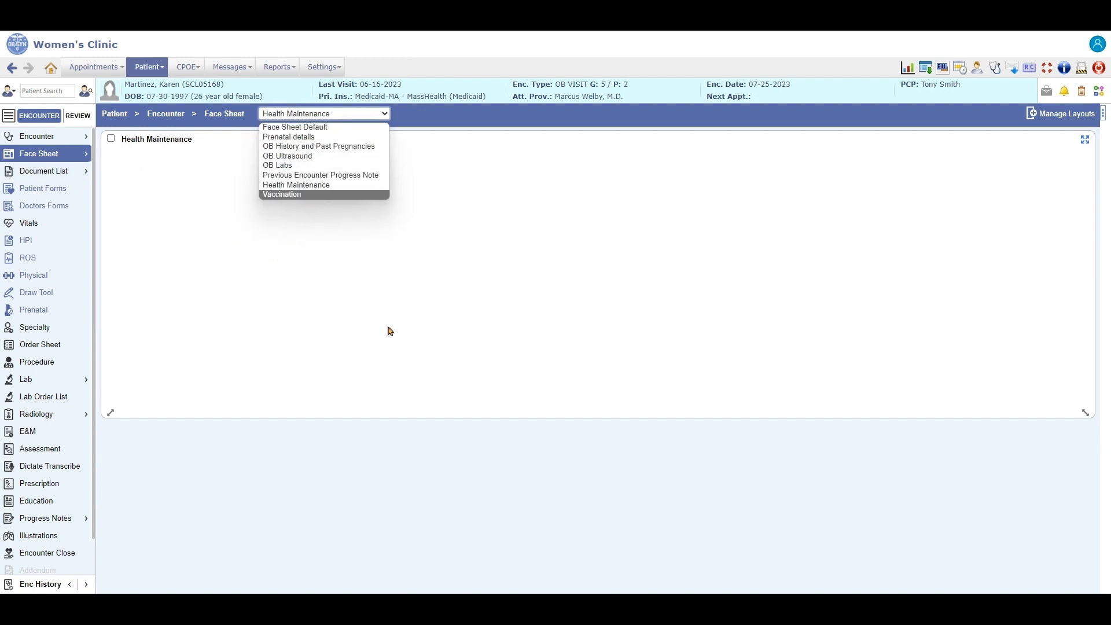
mouse_move(103, 207)
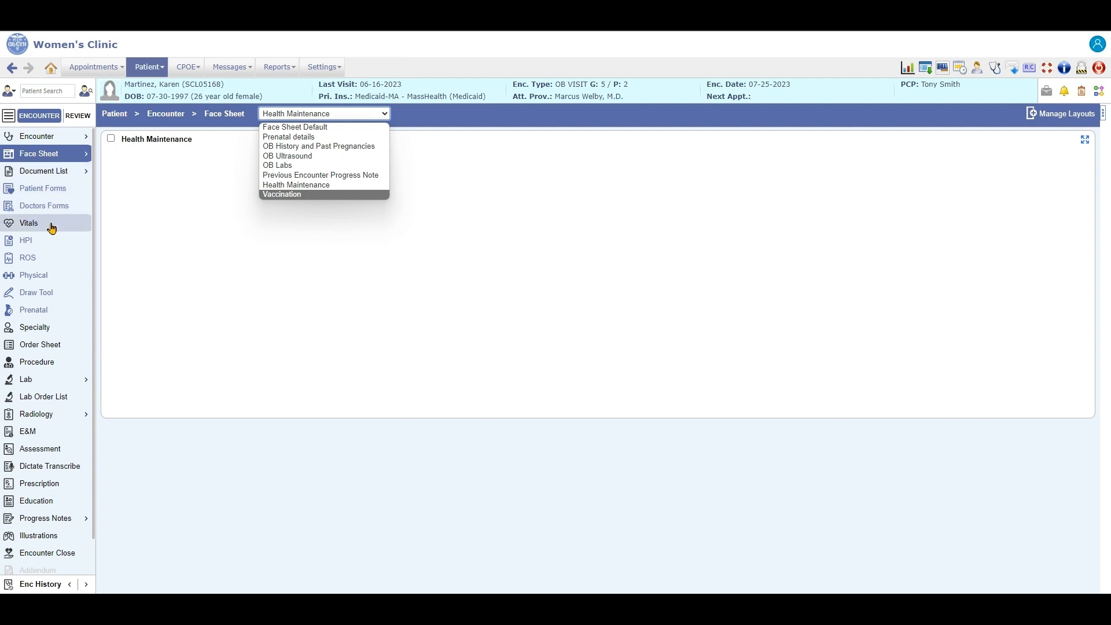
- Show the Prenatal Vitals template with LMP, EDD and gestational age filled in
click(28, 223)
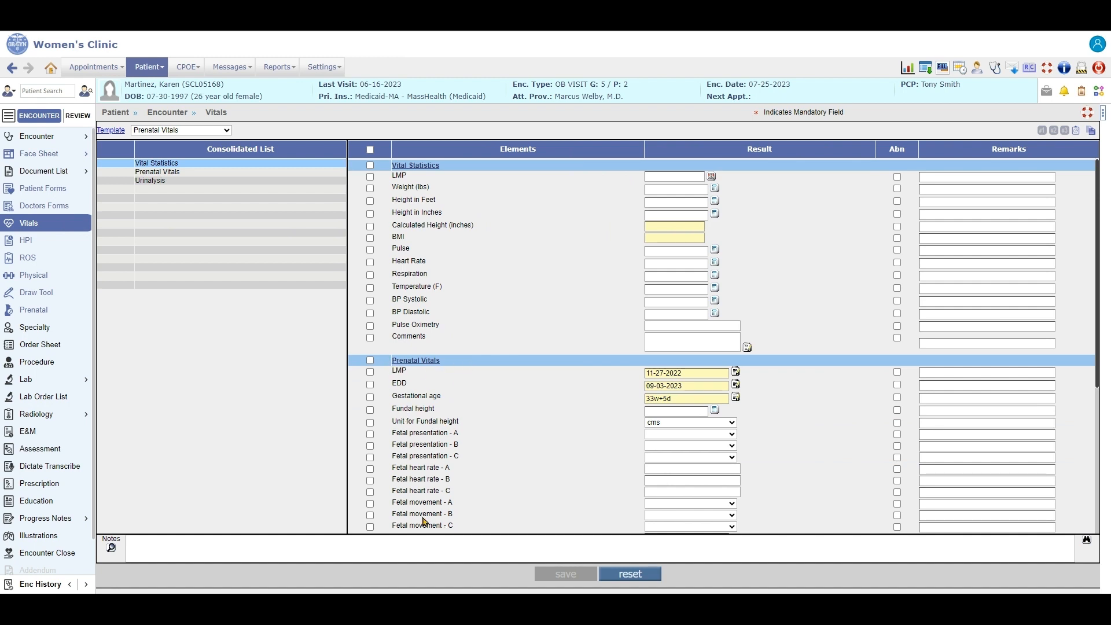
mouse_move(339, 426)
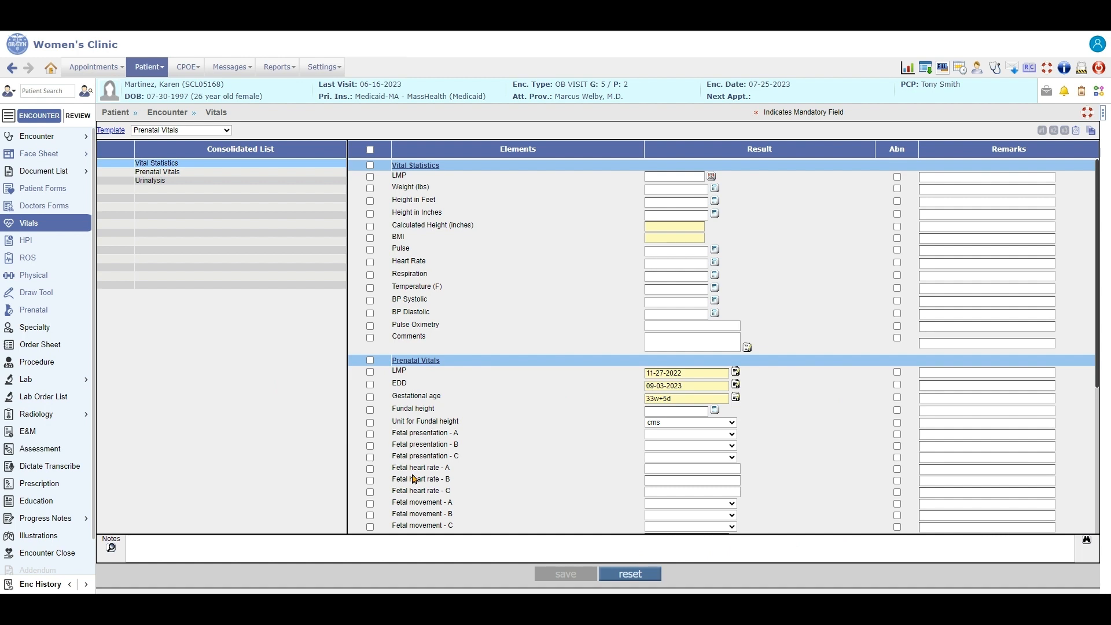
mouse_move(32, 276)
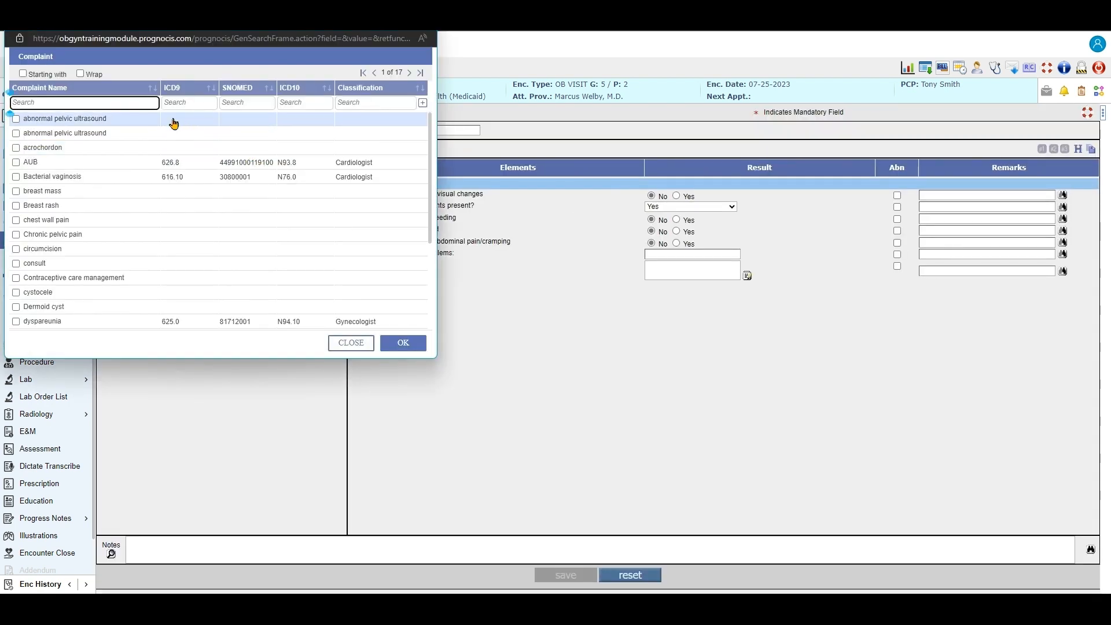
- Page through the HPI complaint list to the OB Visit complaint for OB care
scroll(down, 3)
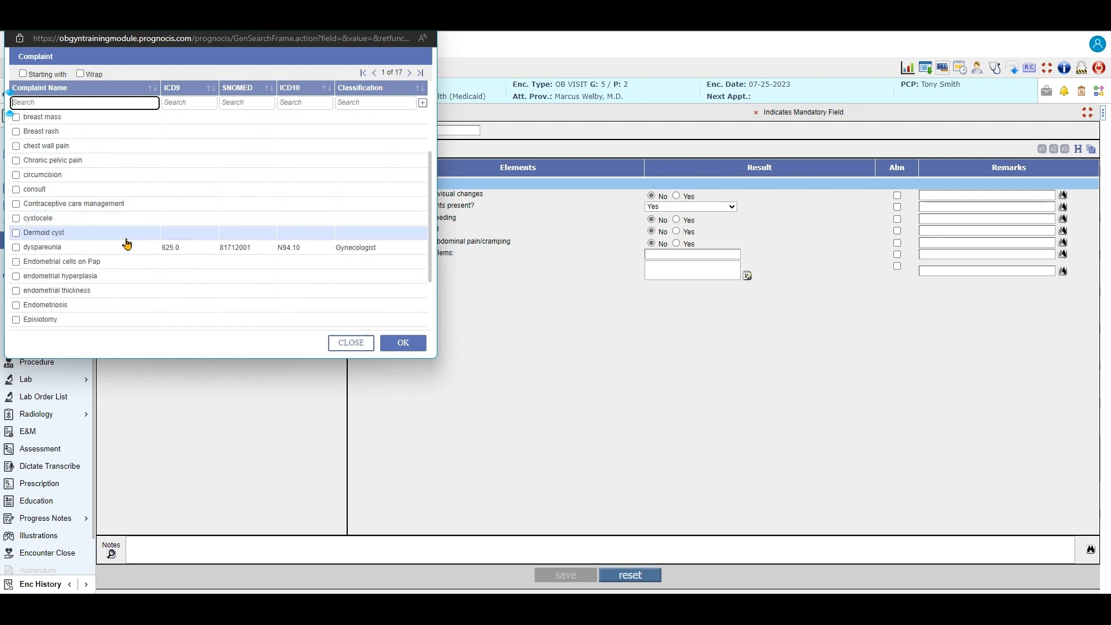
scroll(down, 3)
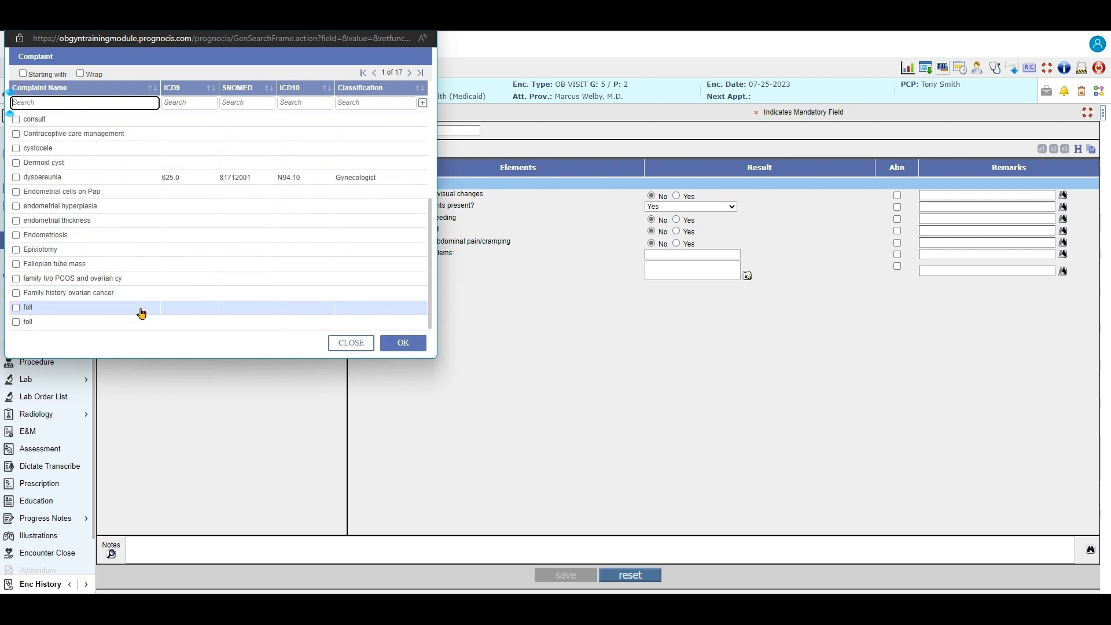
click(410, 72)
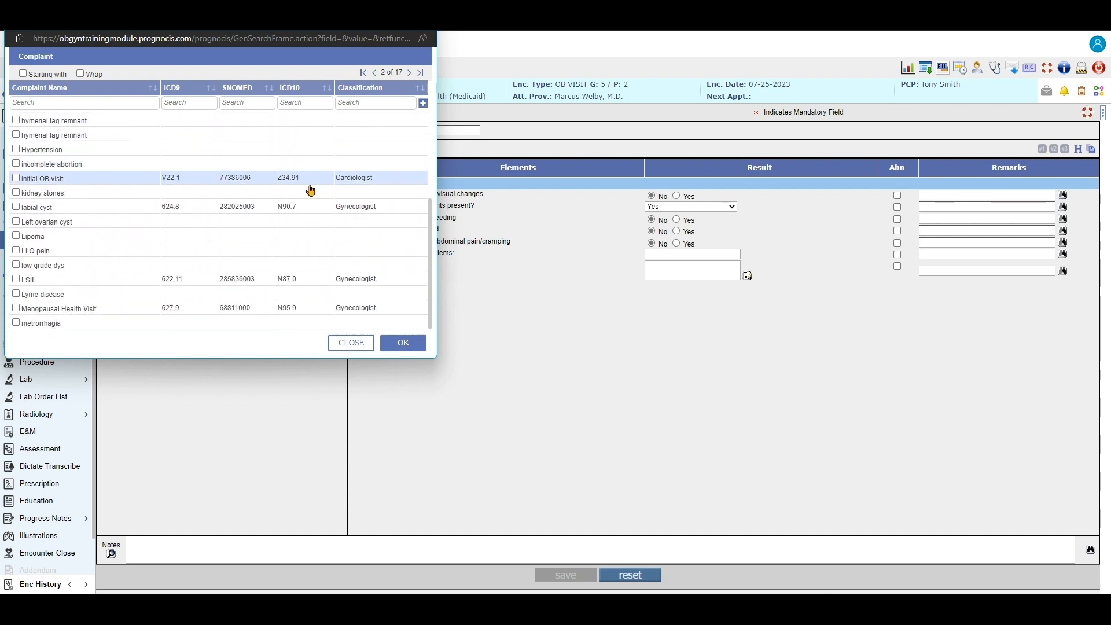
click(410, 72)
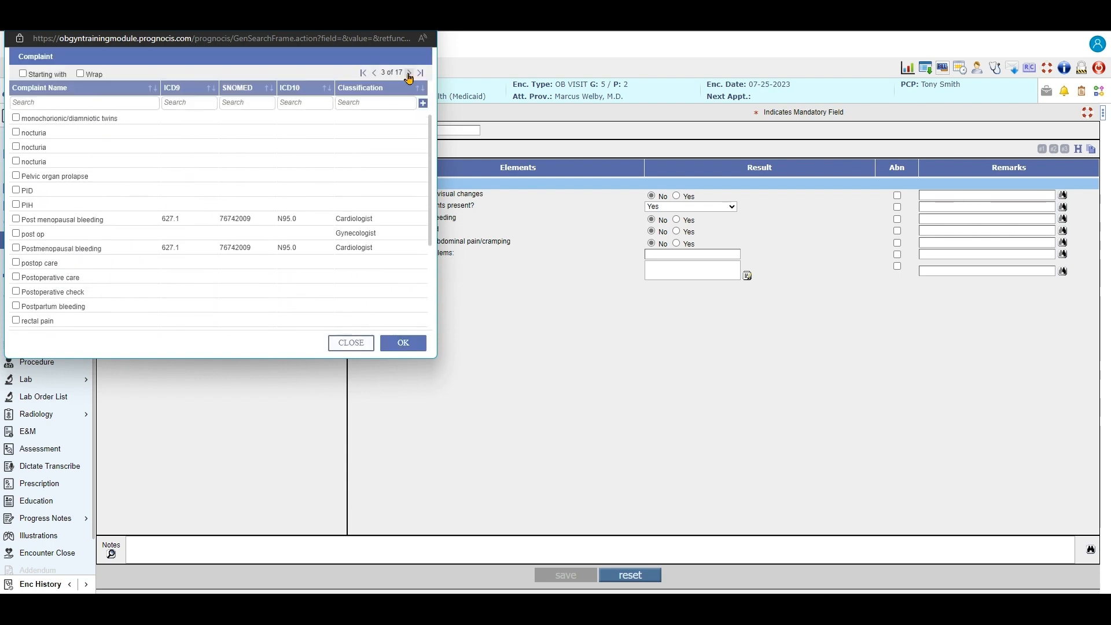
click(349, 342)
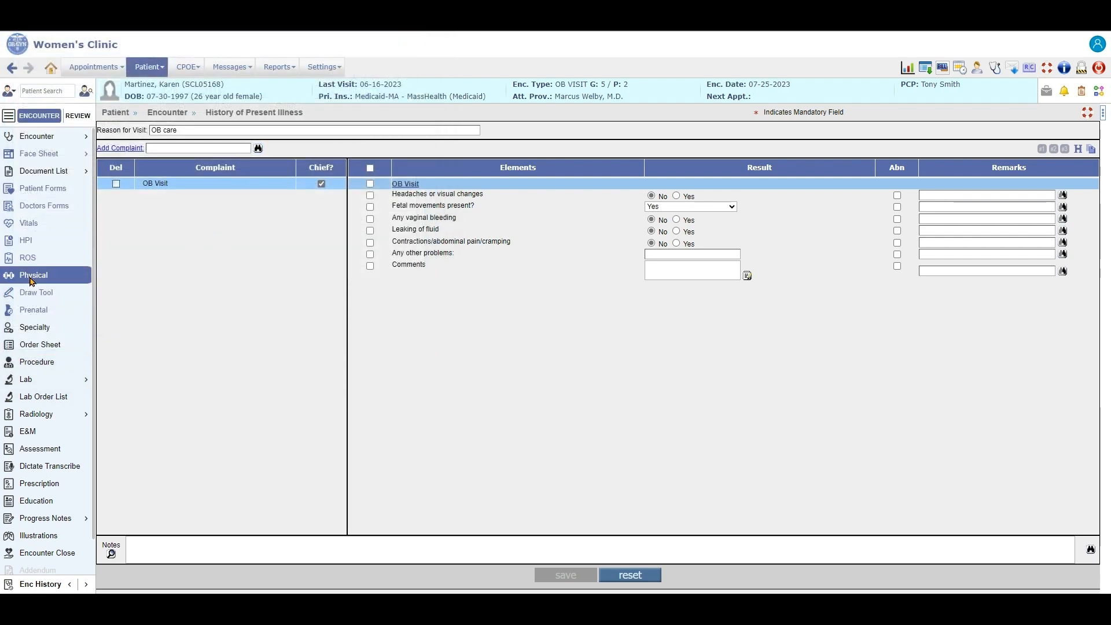
- Show the Physical Examination with the GYN Physical Exam template selected
click(33, 276)
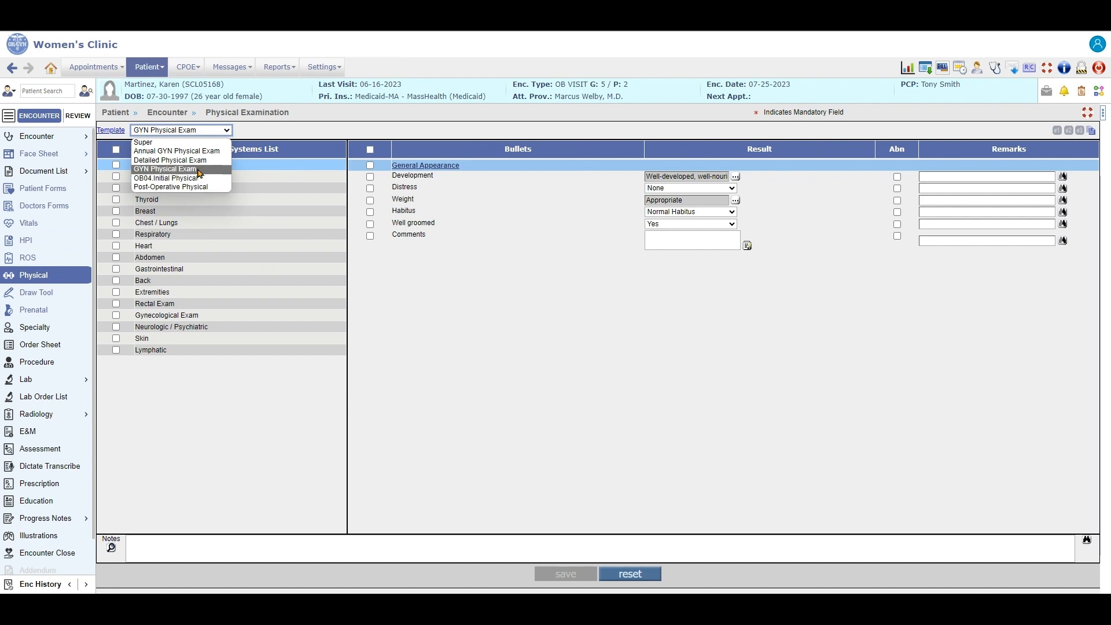
mouse_move(142, 141)
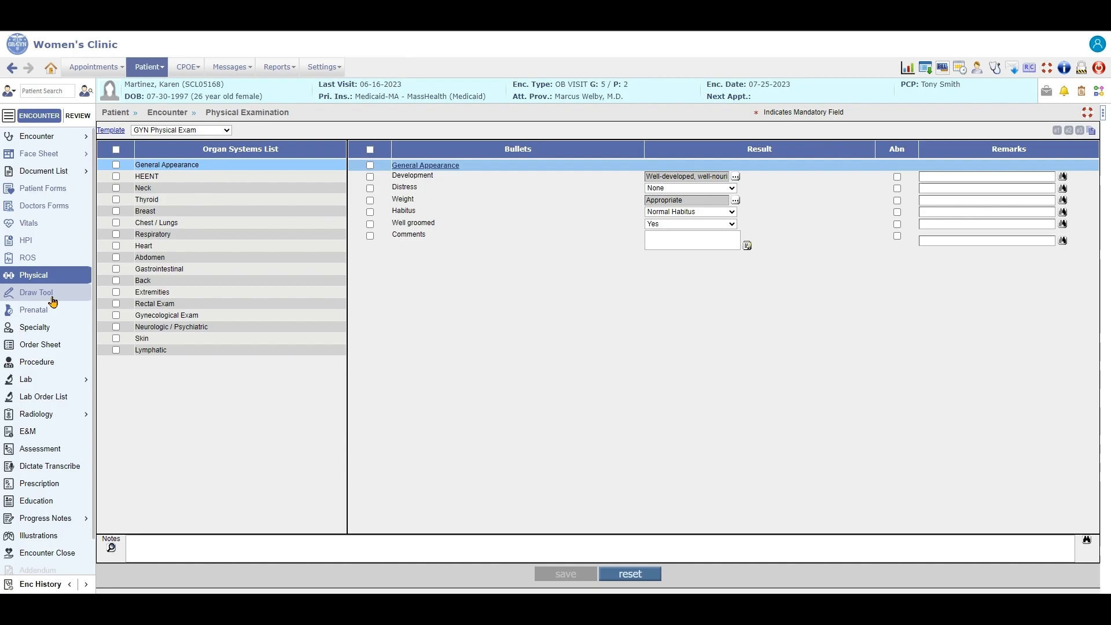
- Browse the Draw Tool's anatomical diagrams including Female Genitalia, then close the chooser
click(36, 292)
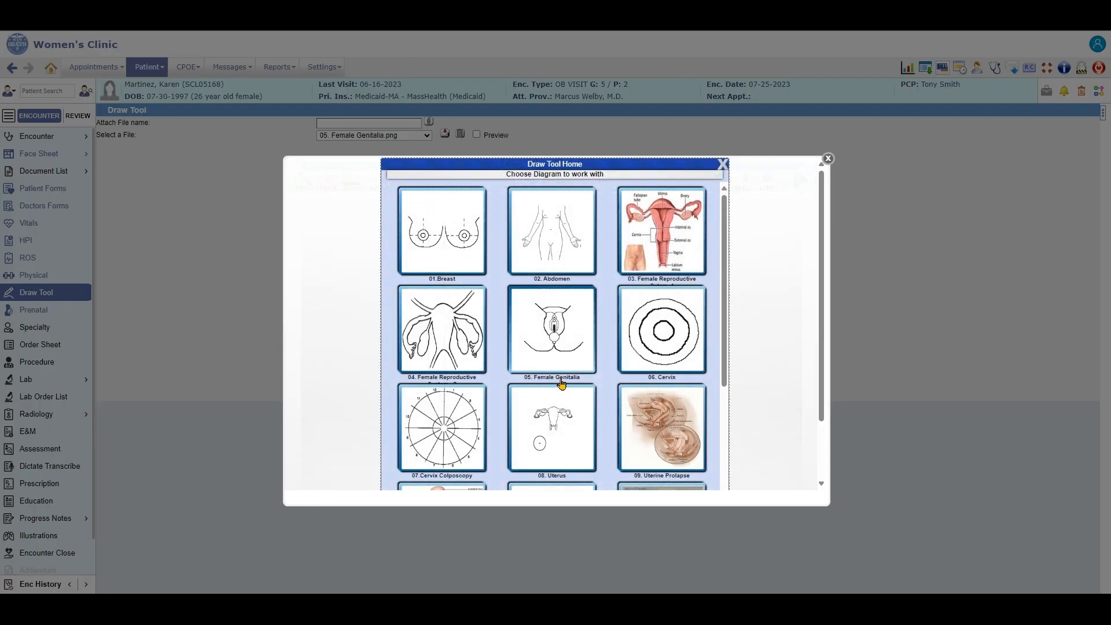
scroll(down, 3)
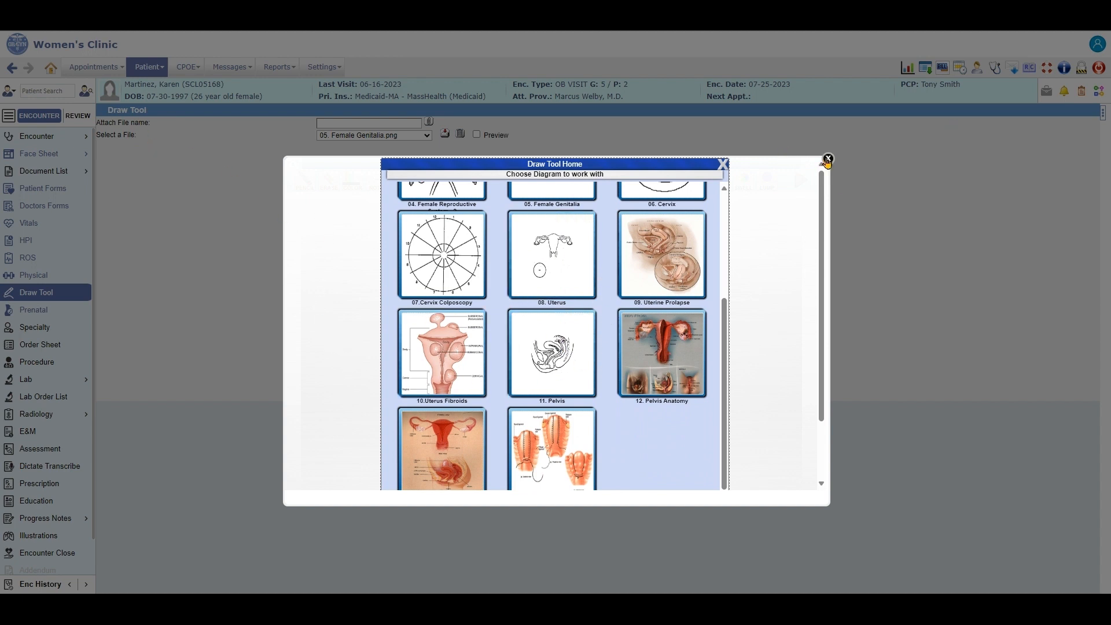
click(827, 158)
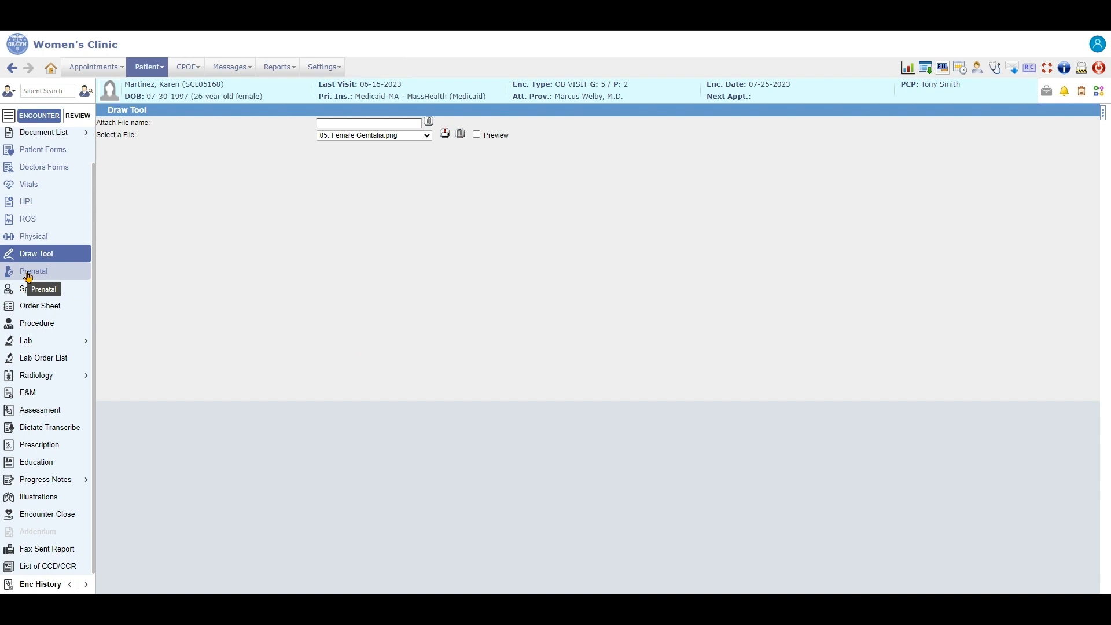
- Review the prenatal Education/Plans, Initial Physical Exam, Ultrasound and Problem/Plans forms
click(33, 271)
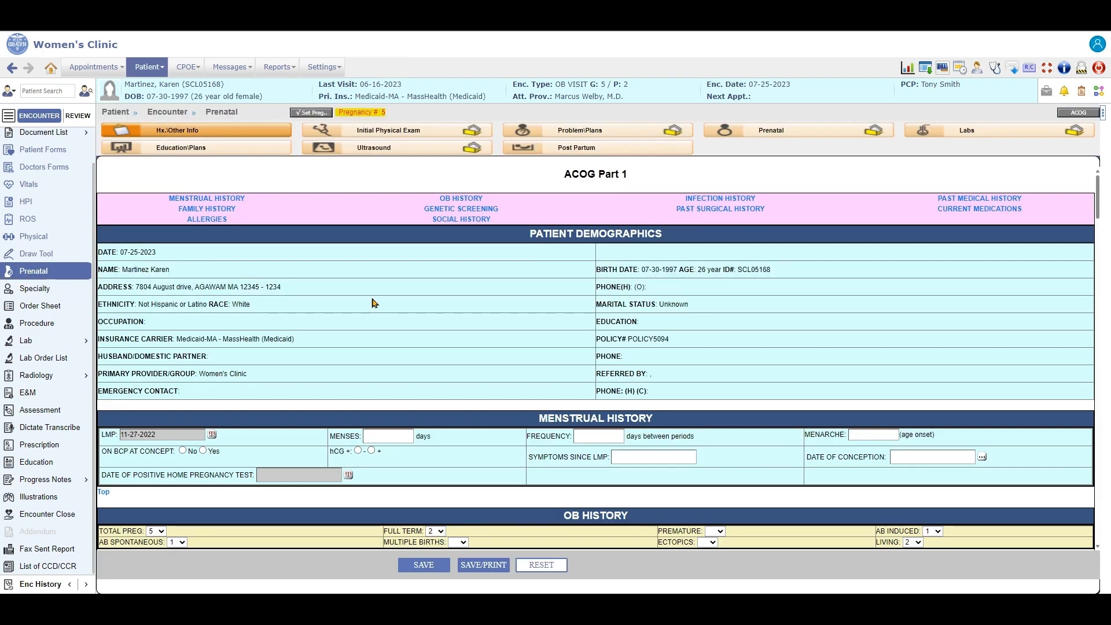
mouse_move(774, 541)
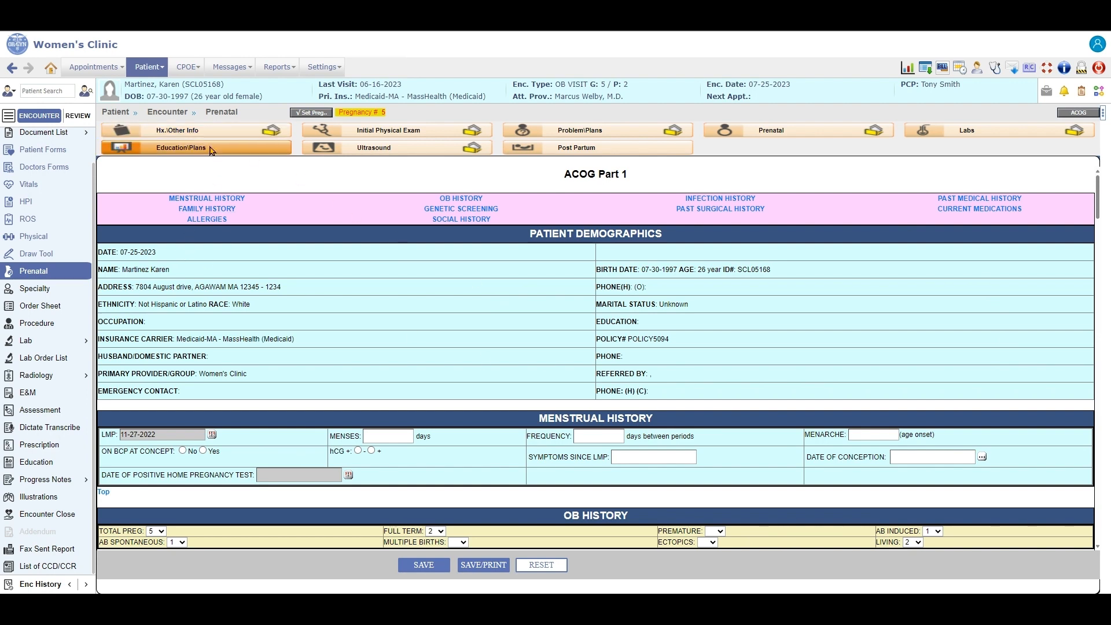
click(180, 147)
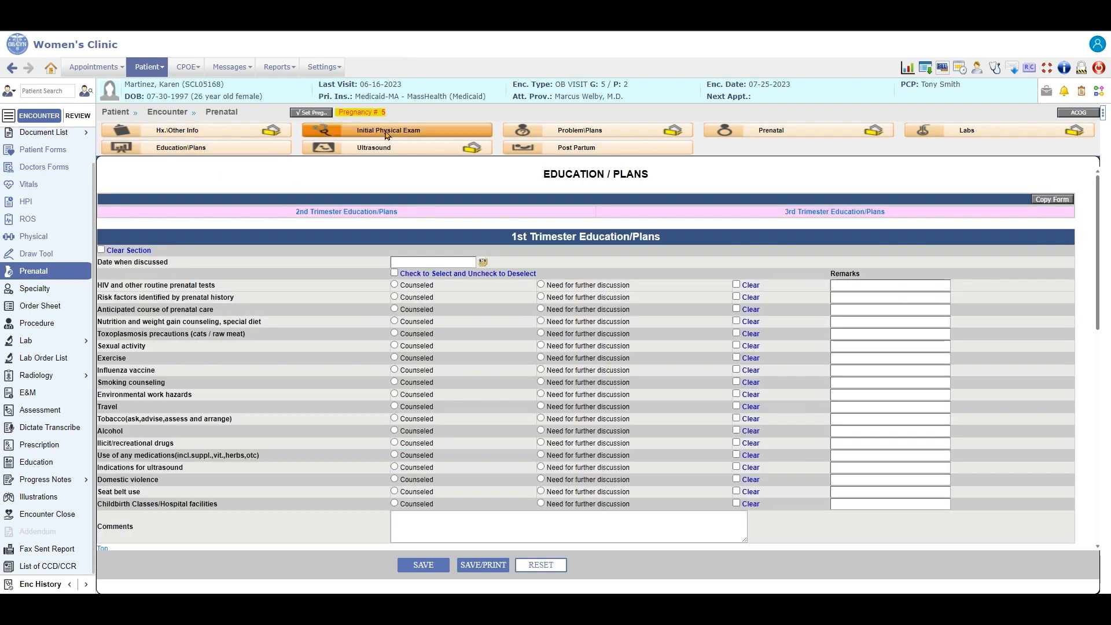
click(394, 129)
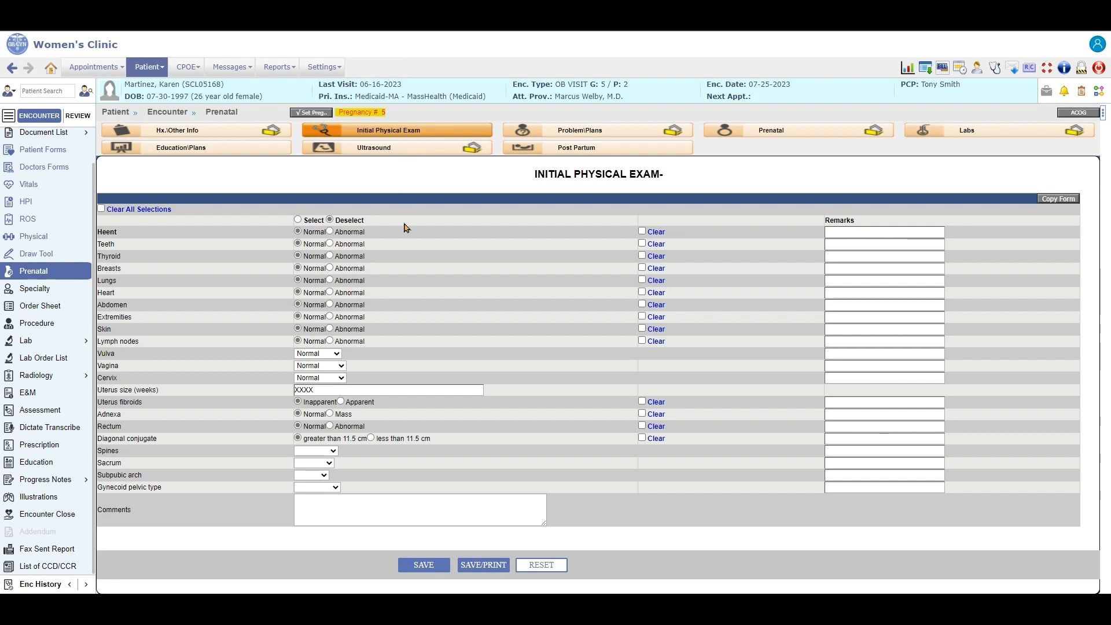
click(374, 147)
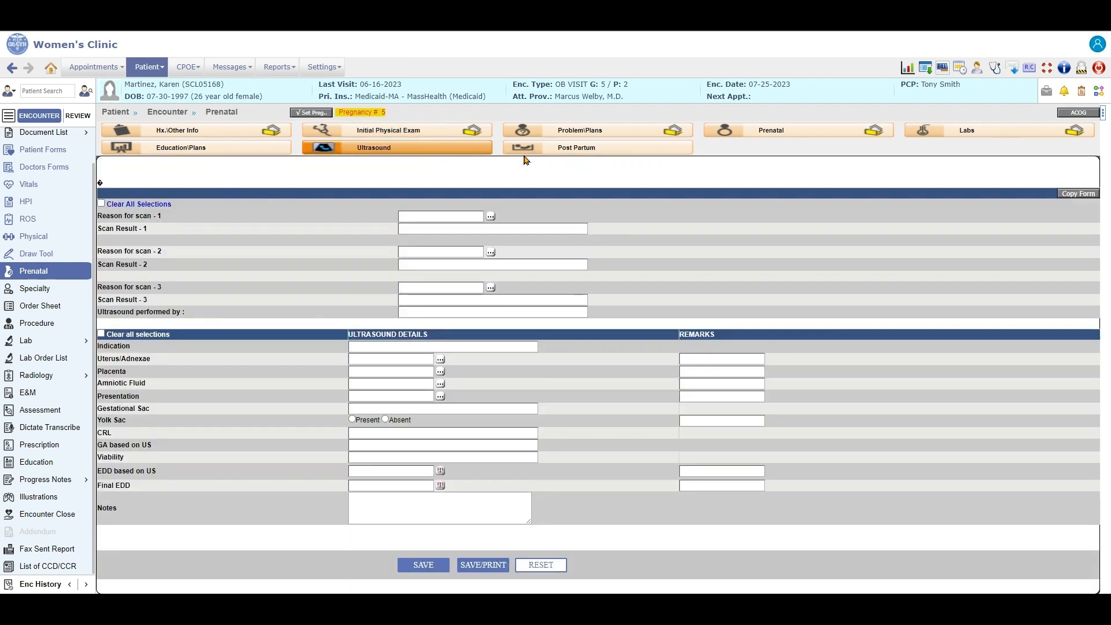
click(579, 129)
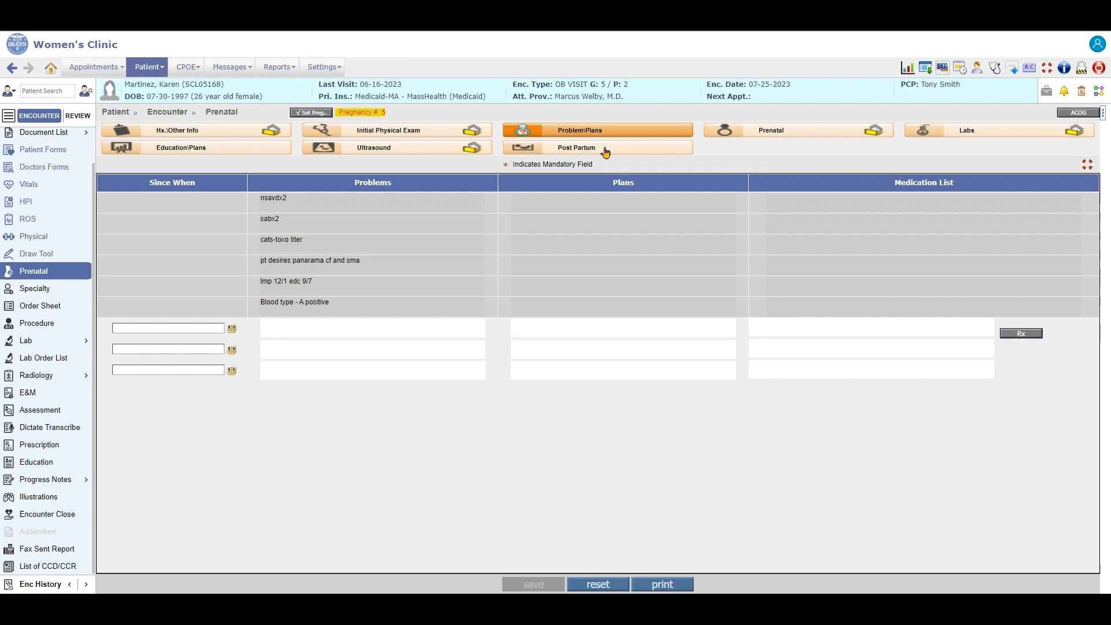
- Review Post Partum, prenatal flow record and Labs, and view the full ACOG form in a separate window
click(576, 147)
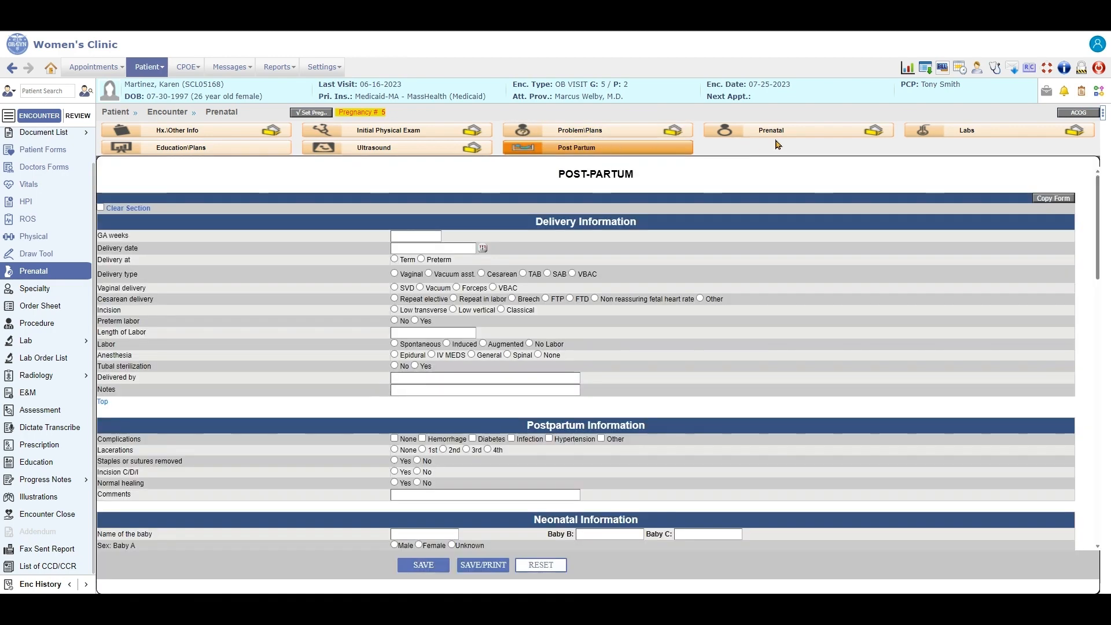
click(771, 130)
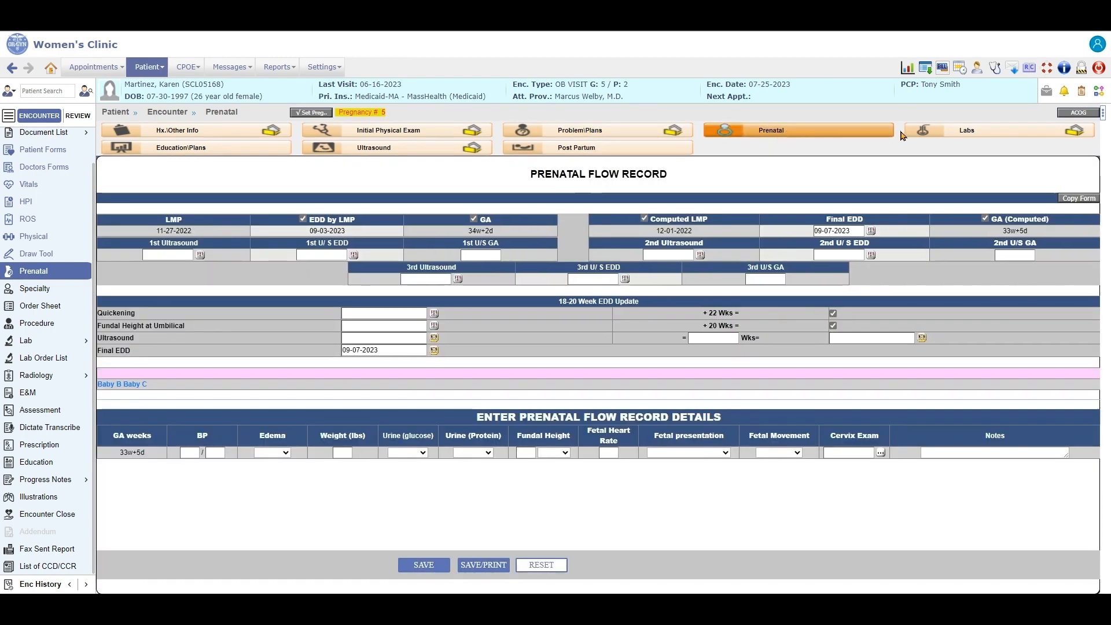
click(966, 130)
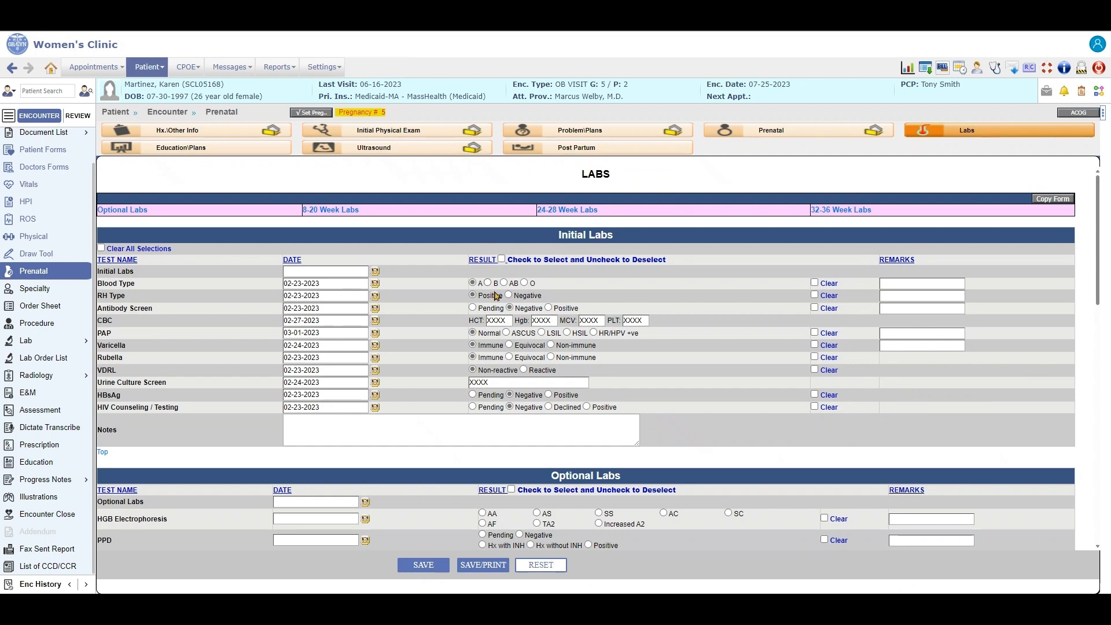
click(1077, 113)
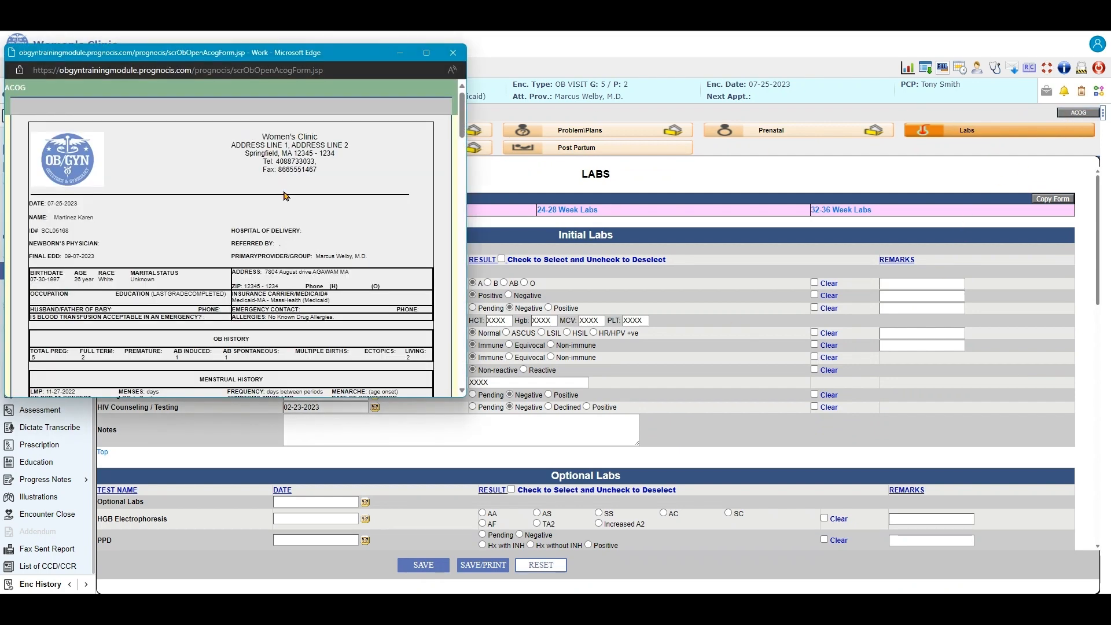
scroll(down, 3)
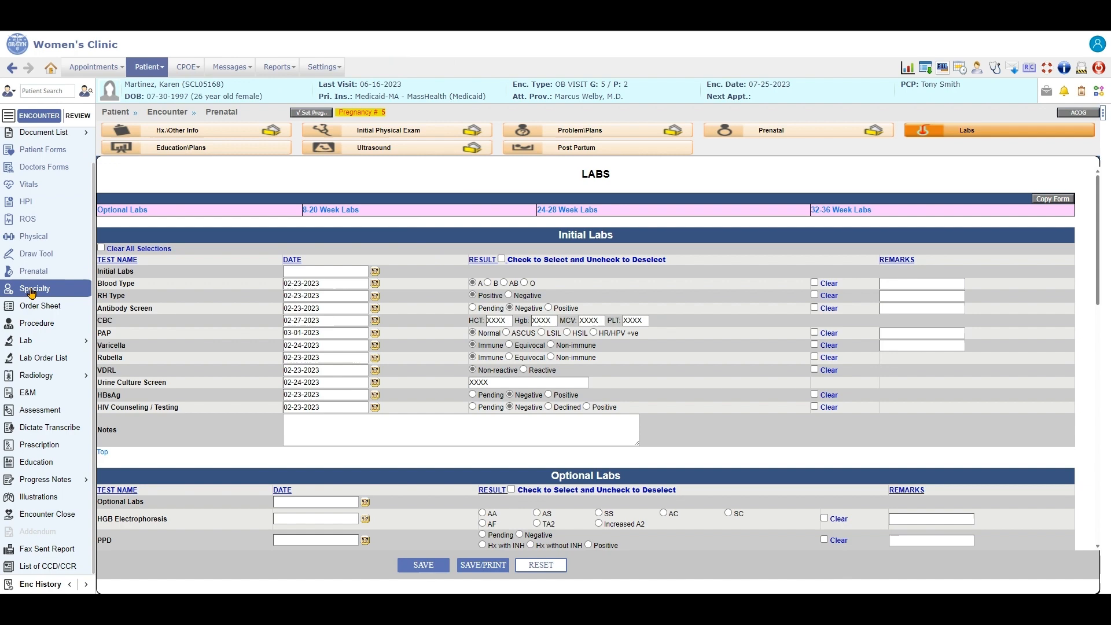
- Add the Thin Pap Smear template to the OB/GYN specialty note
click(34, 289)
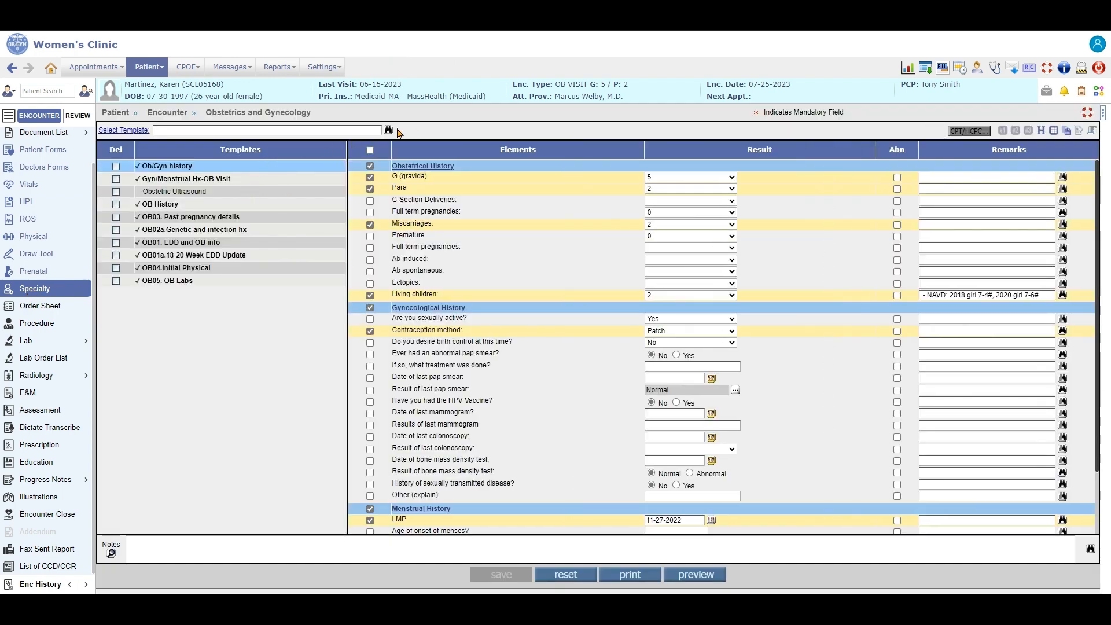
click(388, 131)
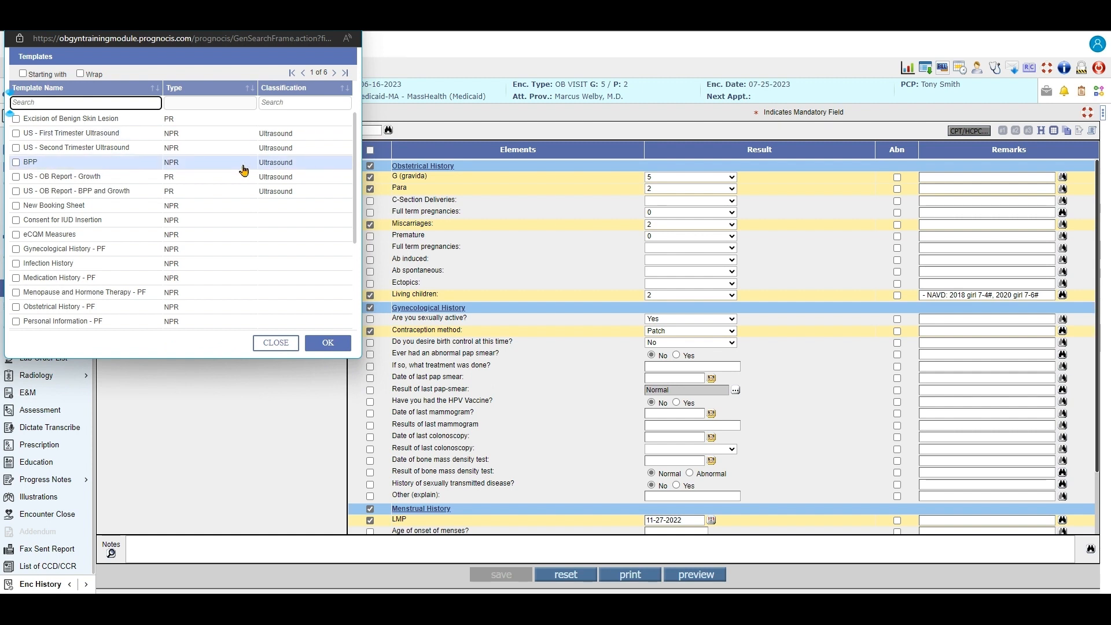
scroll(down, 3)
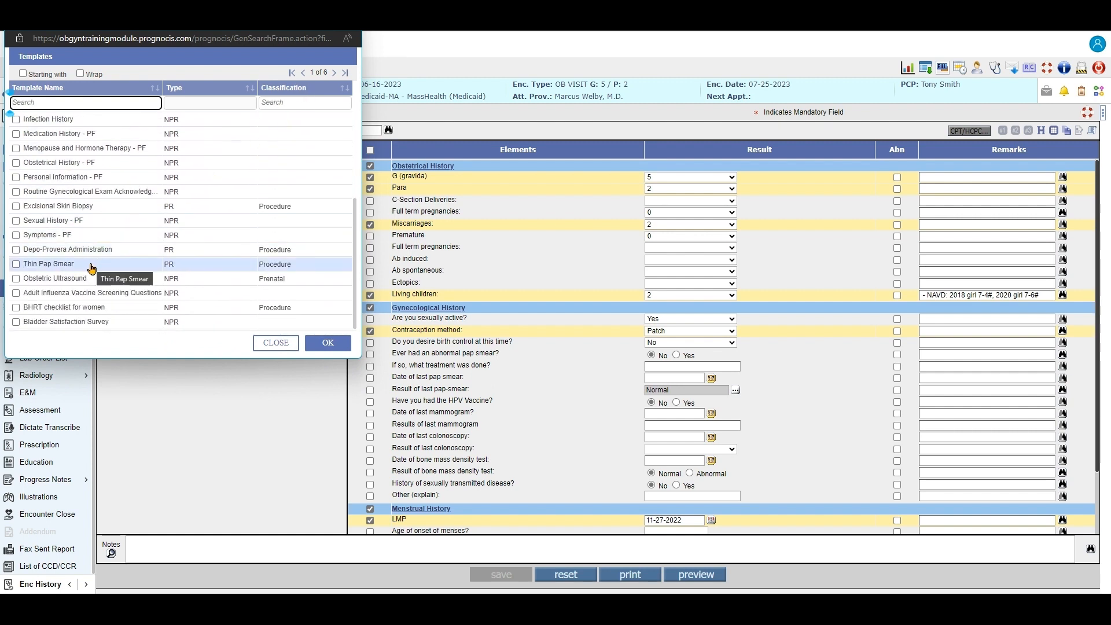
click(15, 264)
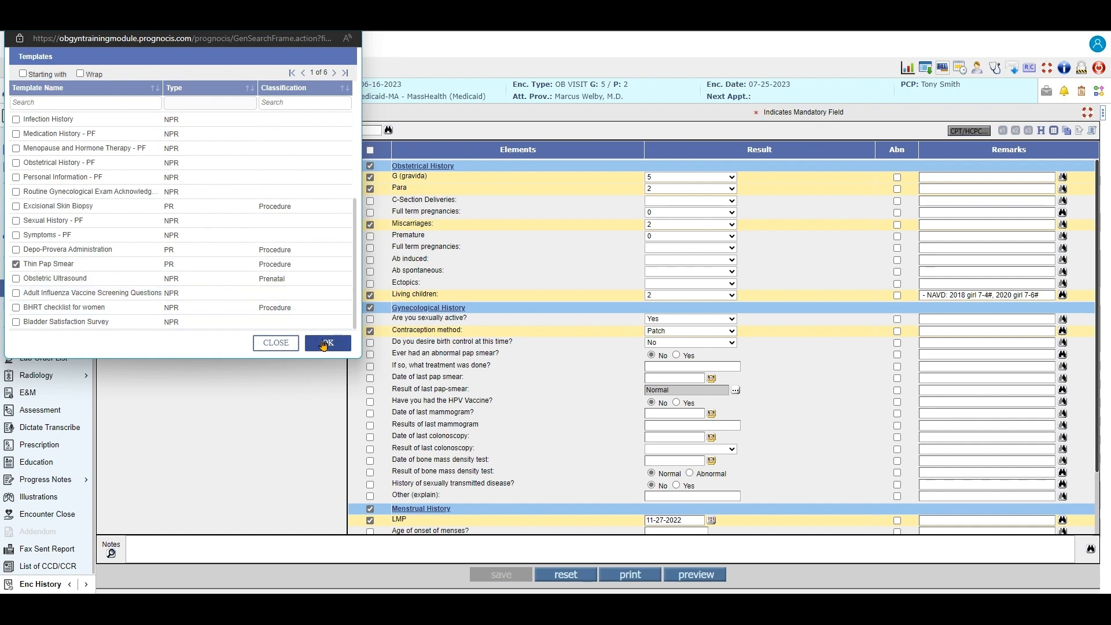
click(327, 343)
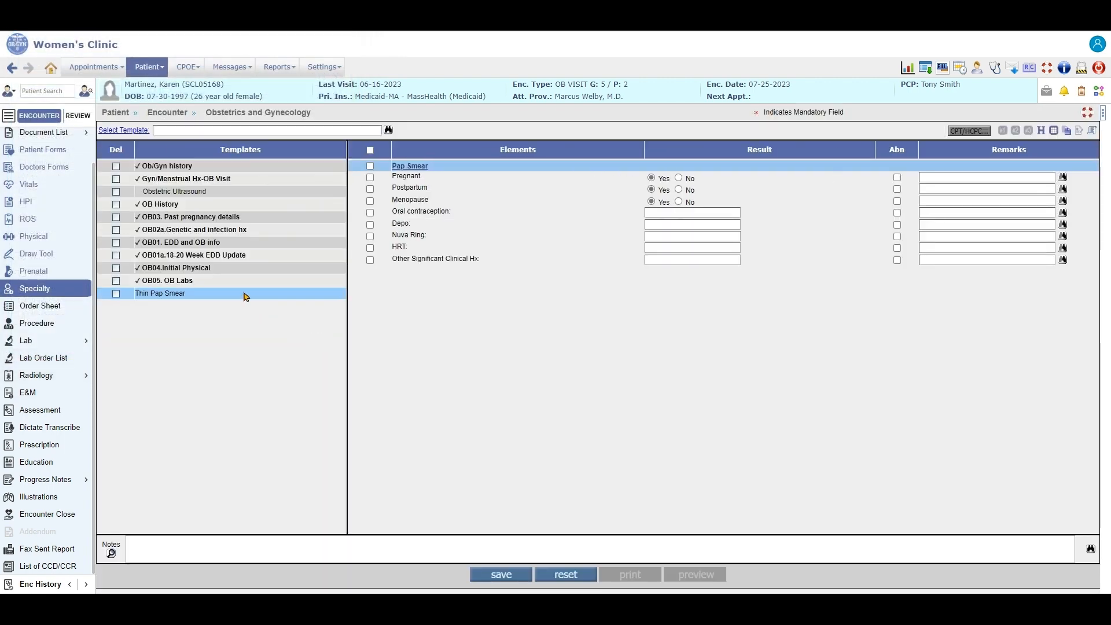
- Save the pap smear findings and confirm the save messages
click(369, 149)
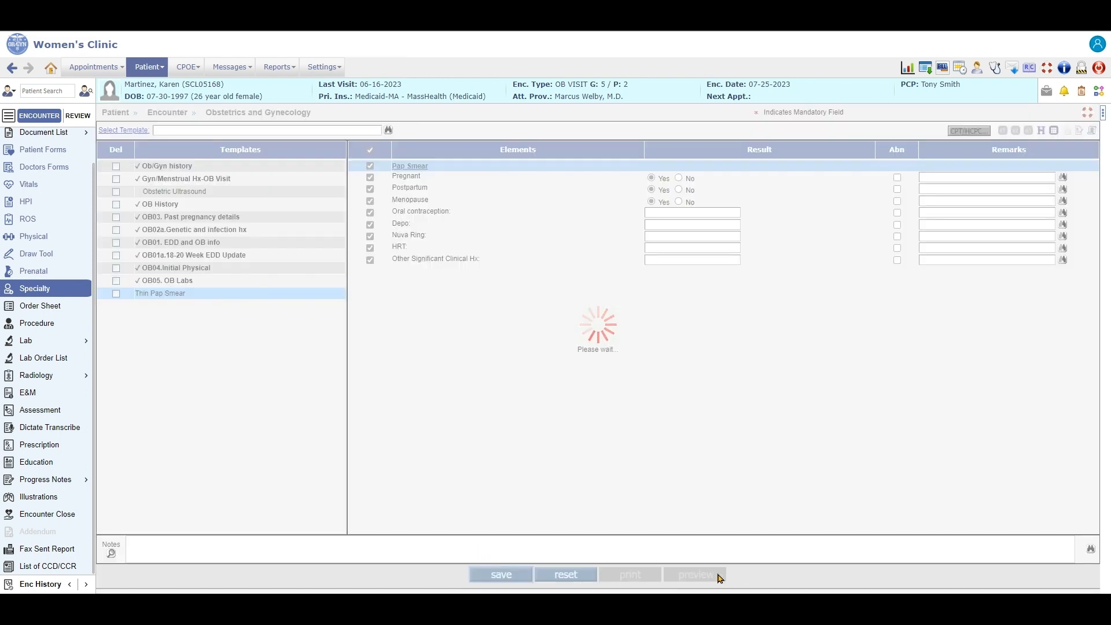
click(500, 575)
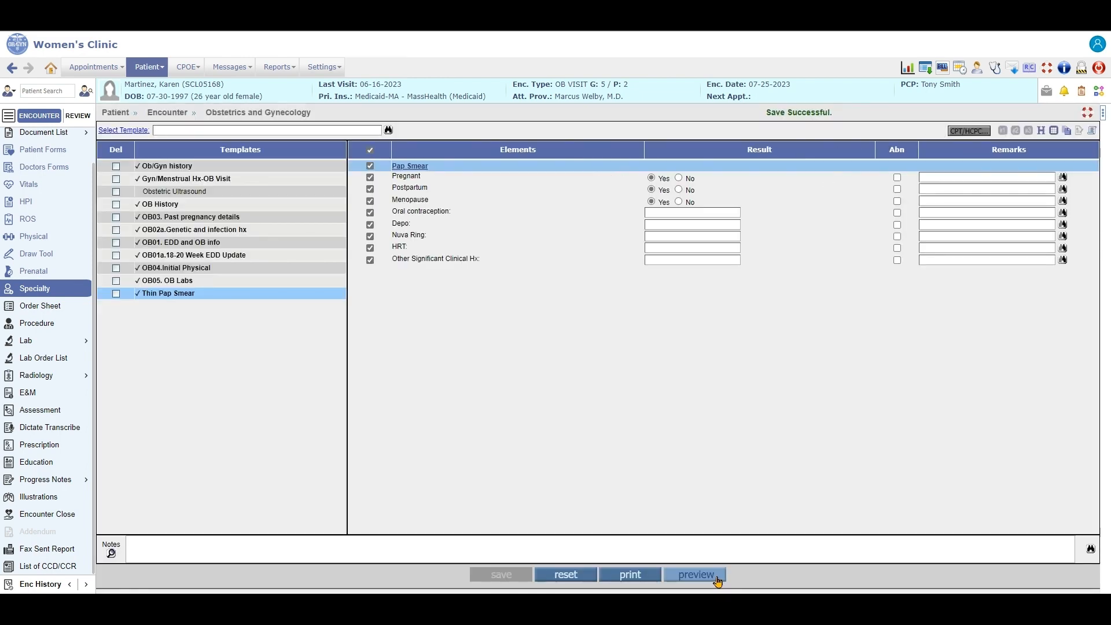
click(696, 574)
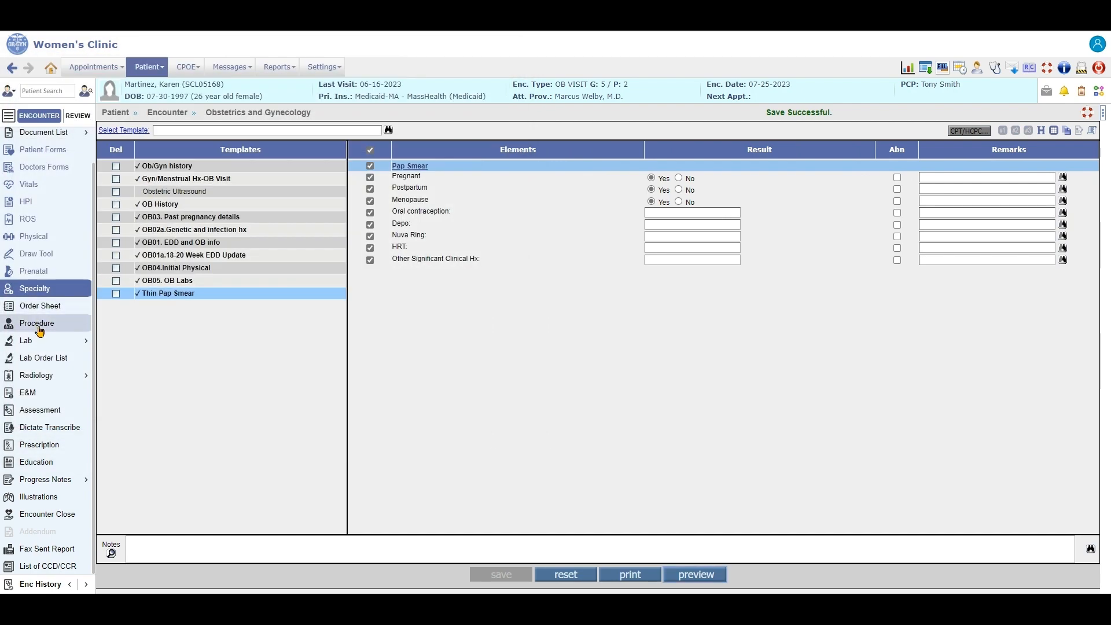
- Browse Radiology and Consult order tabs, then view and close the Rx prescription writer
click(39, 306)
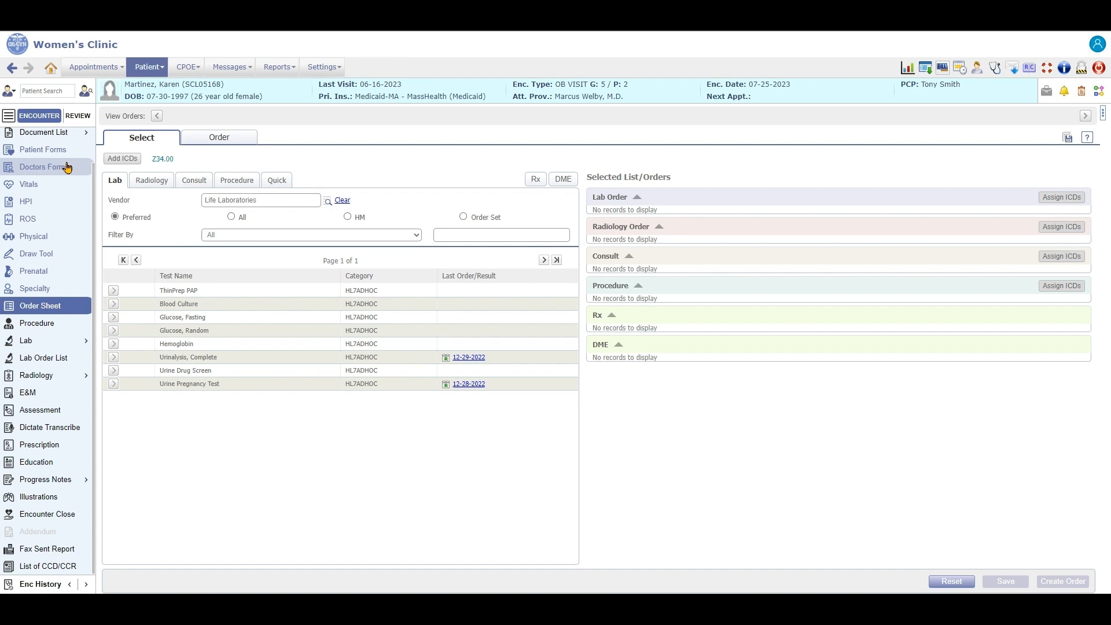
click(151, 181)
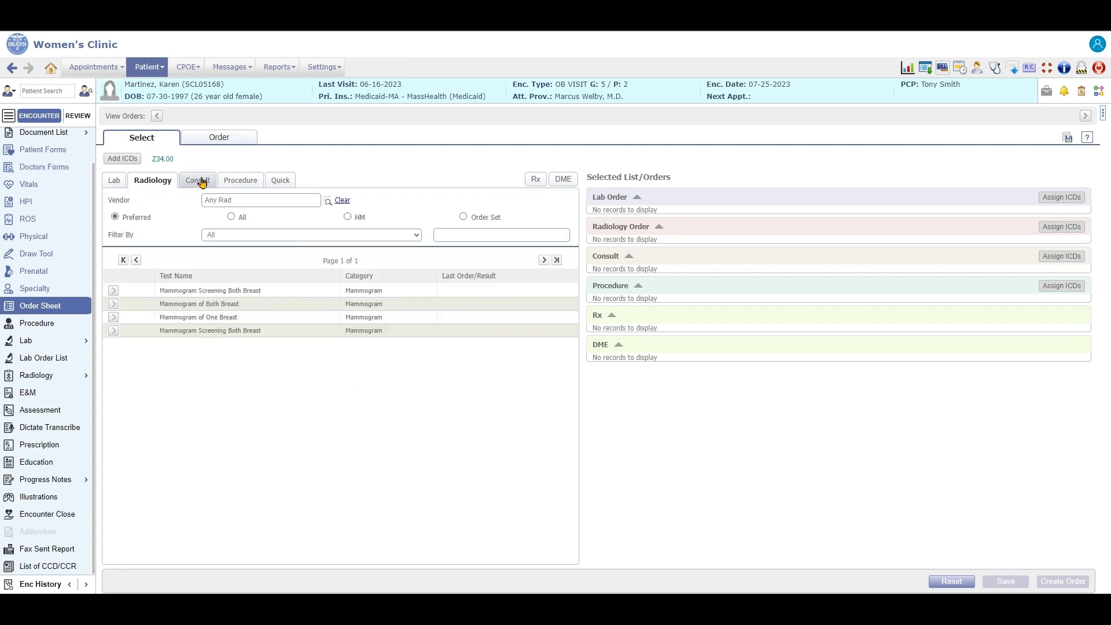
click(238, 180)
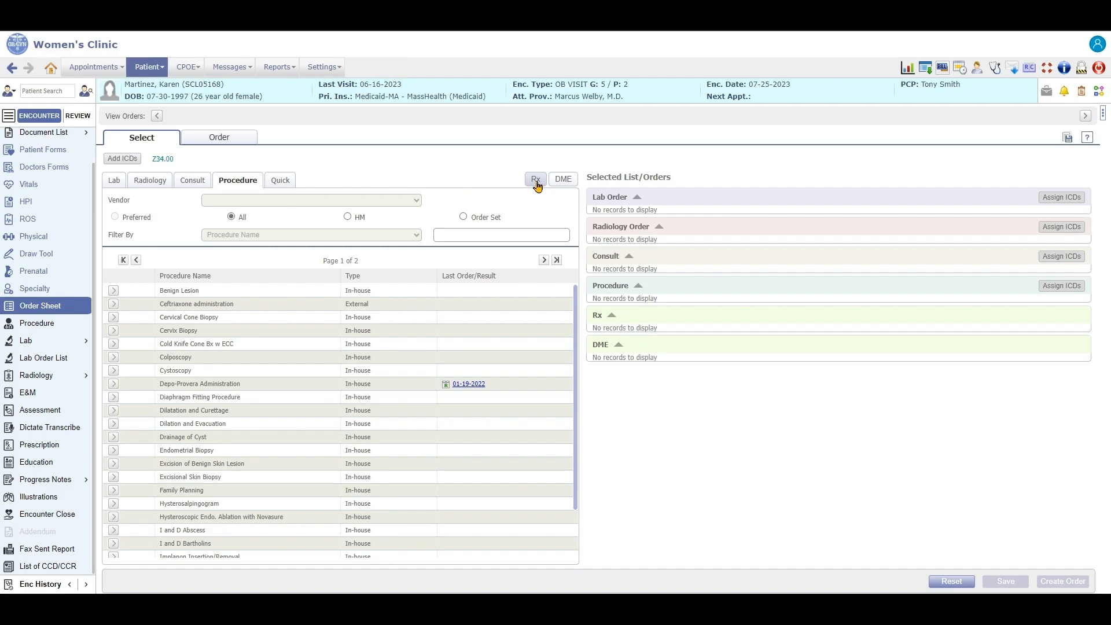
click(535, 178)
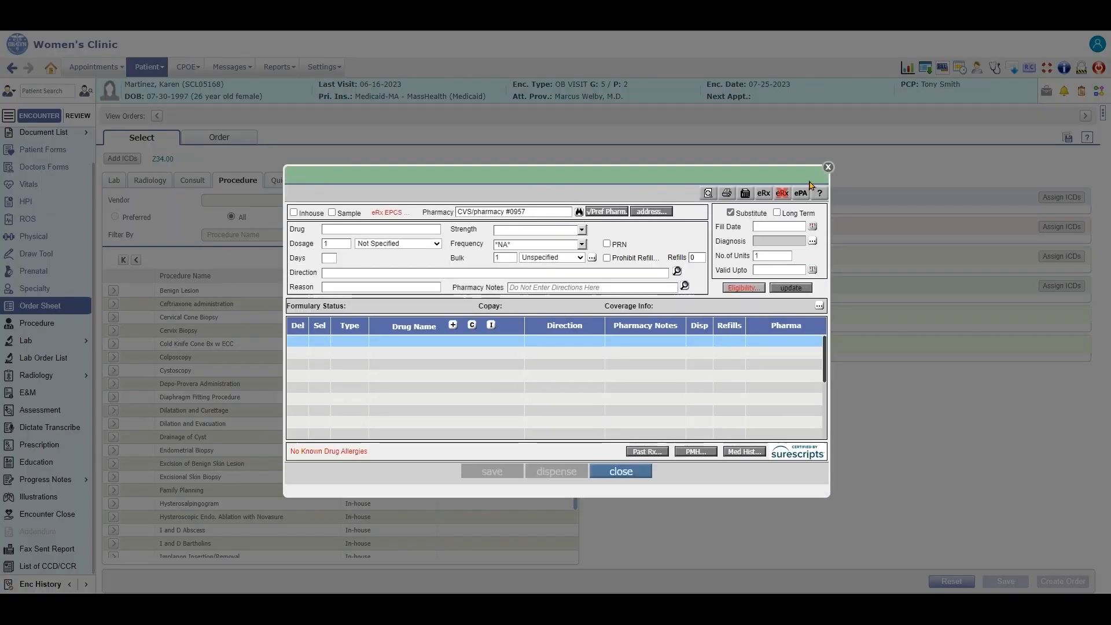
click(619, 472)
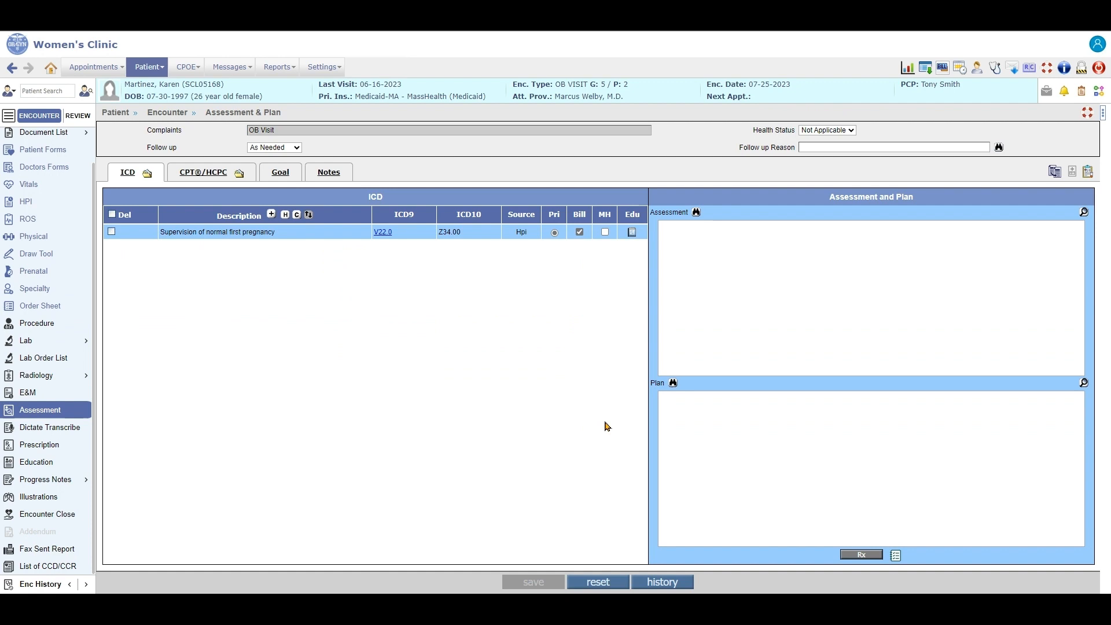
mouse_move(219, 220)
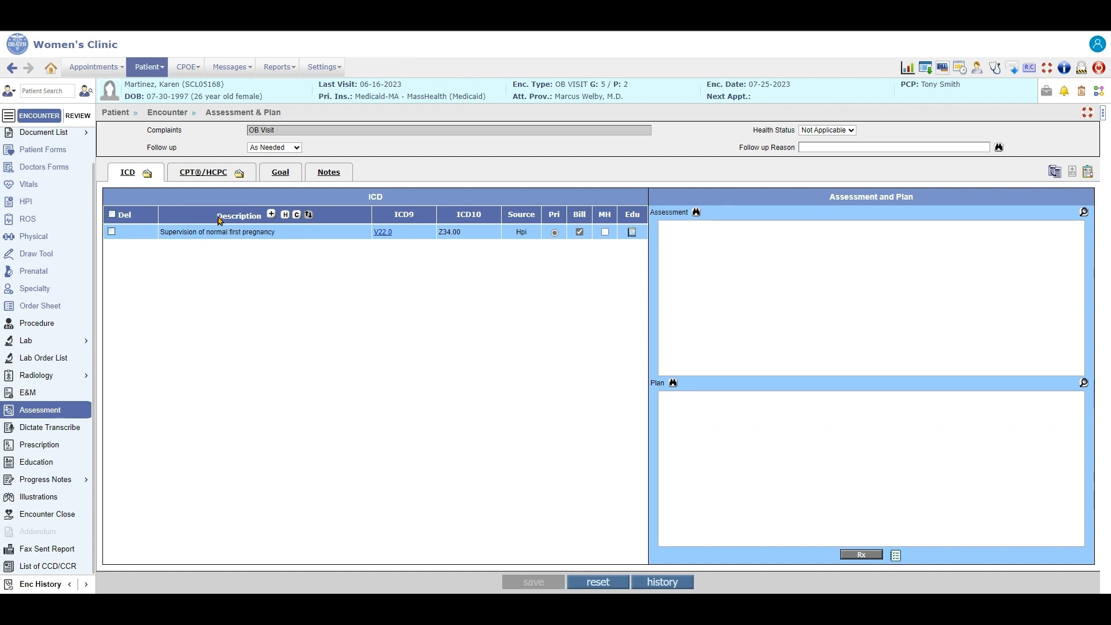
mouse_move(297, 253)
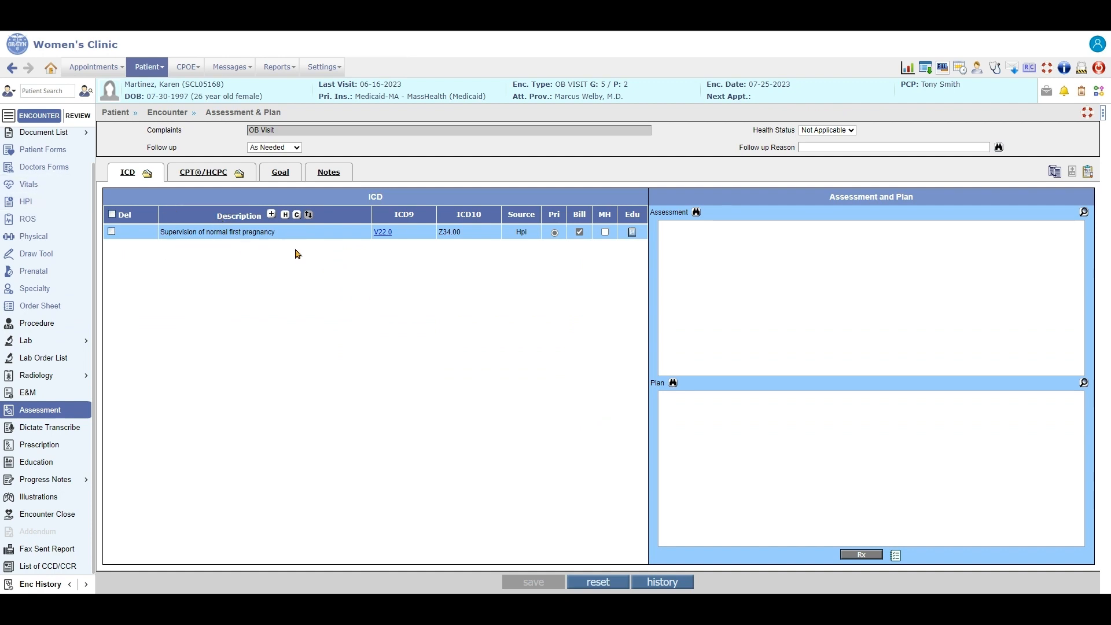
- Check the CPT/HCPC codes including 88150 manual cytopathology, then return to the ICD diagnoses
click(203, 173)
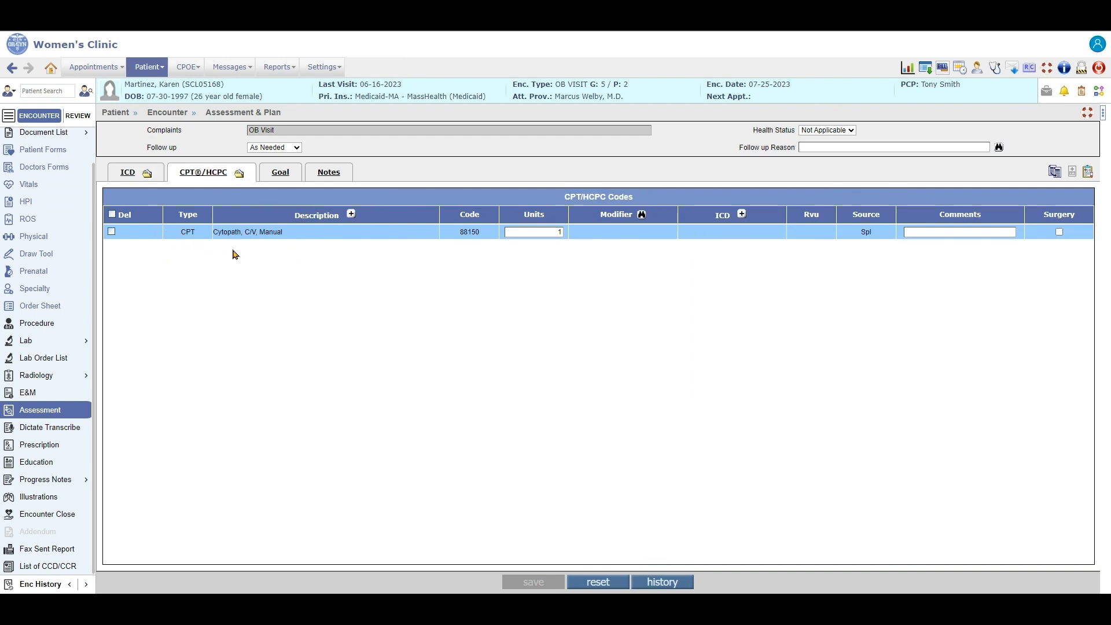
mouse_move(297, 237)
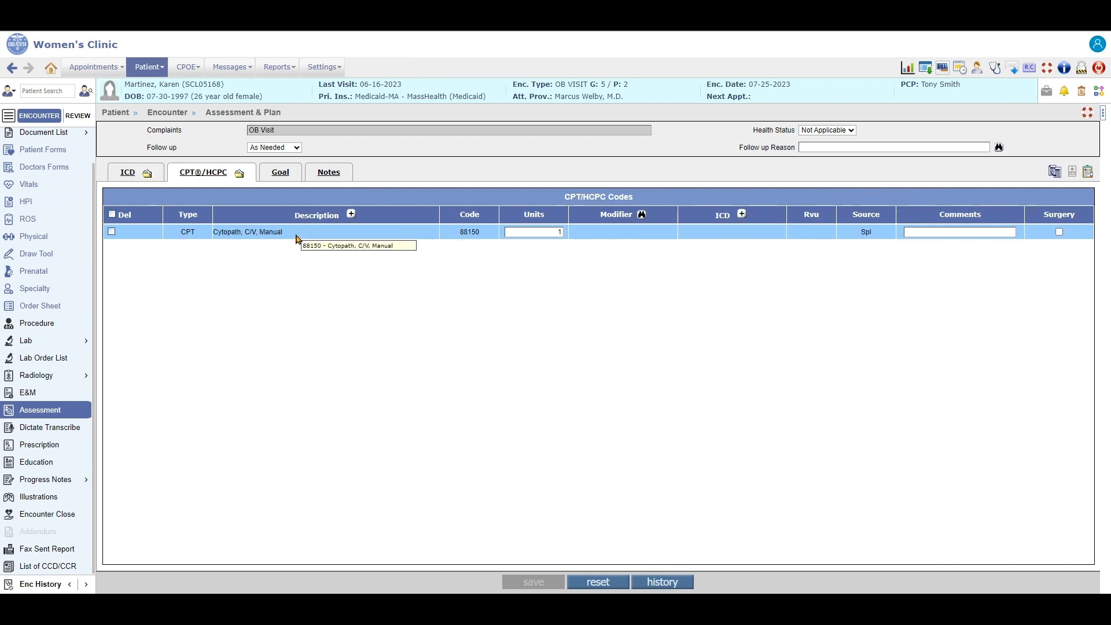
click(127, 172)
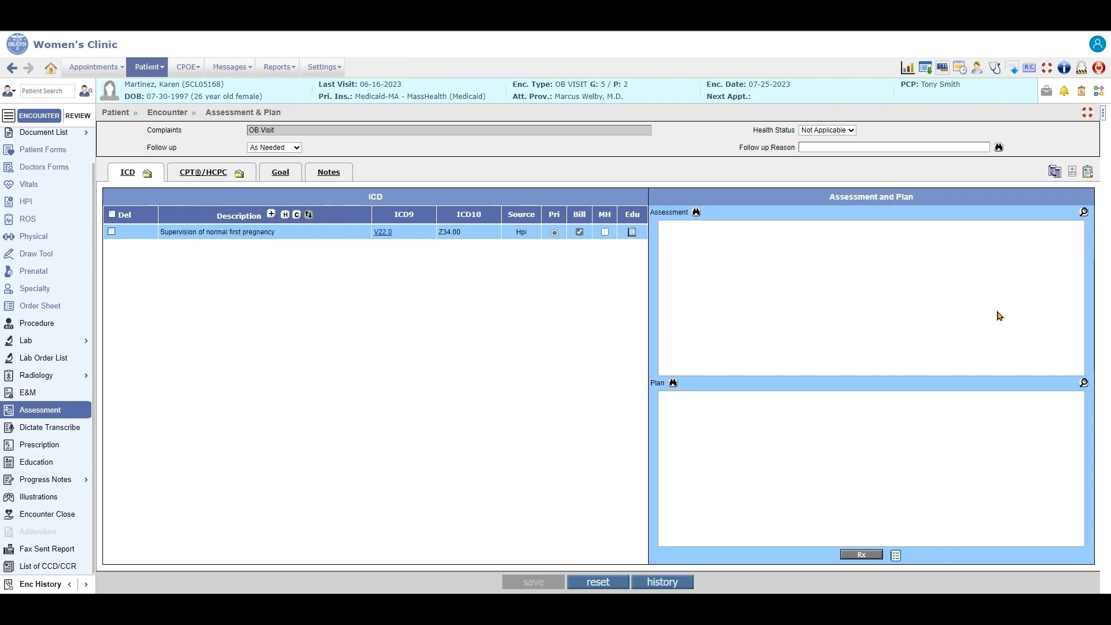
mouse_move(40, 306)
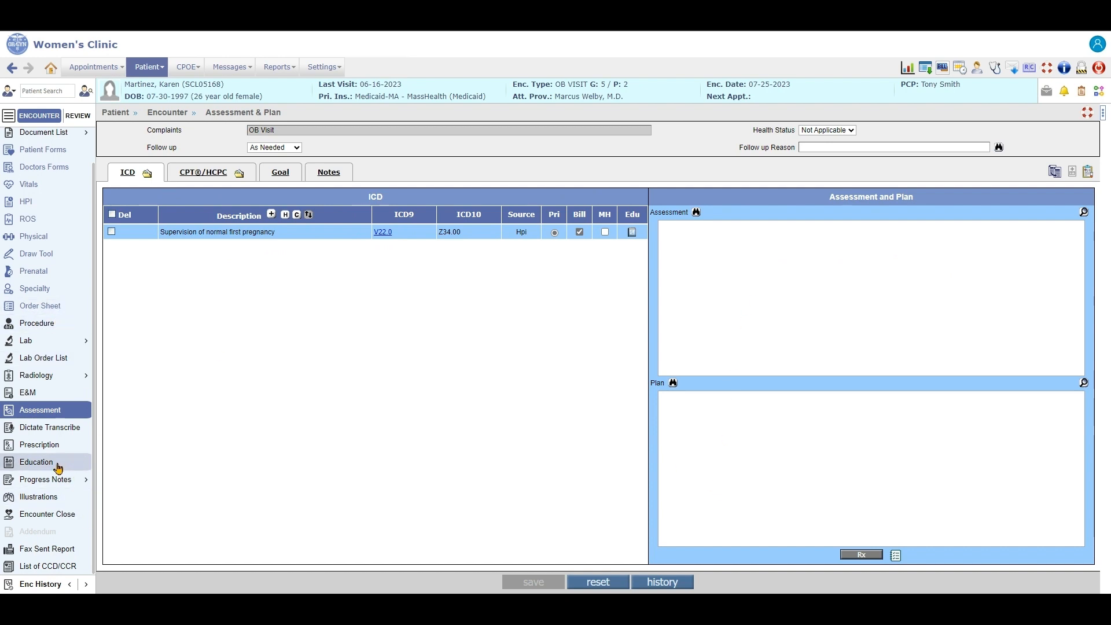
- View the patient education material picker and close it without adding anything
click(36, 462)
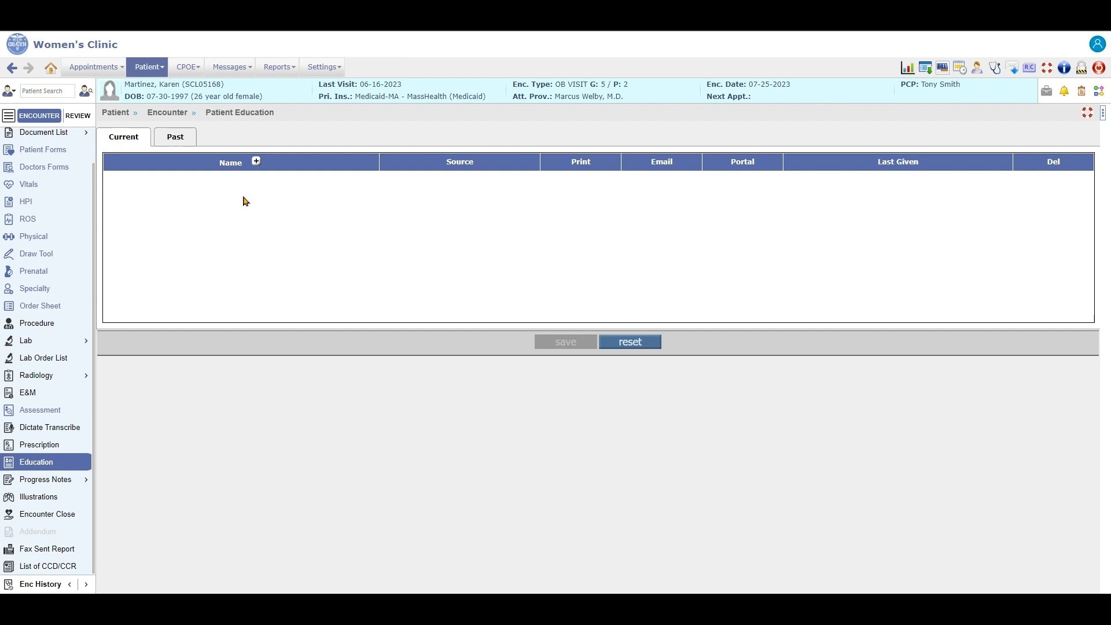
click(255, 161)
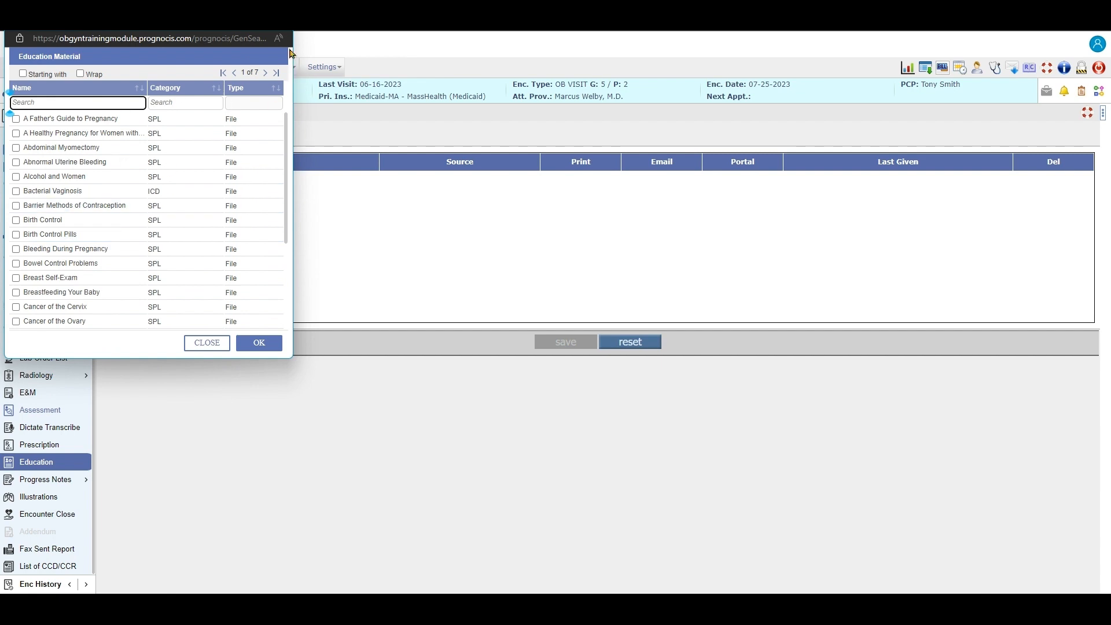
click(206, 343)
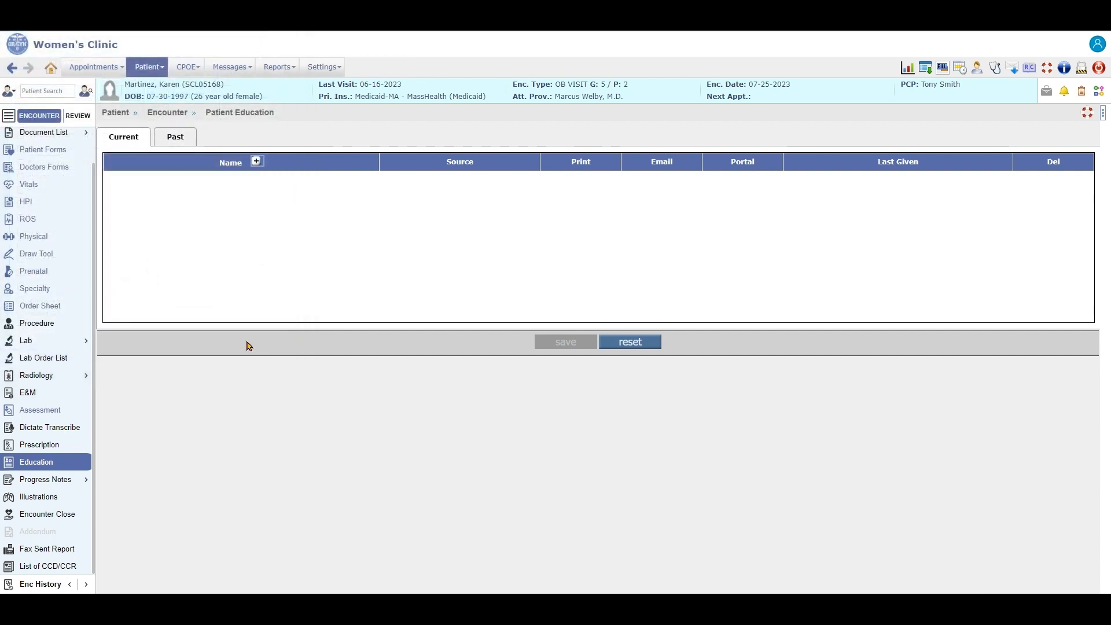
- Show the ACOG-template progress note with past pregnancies, history and genetic screening sections
click(45, 479)
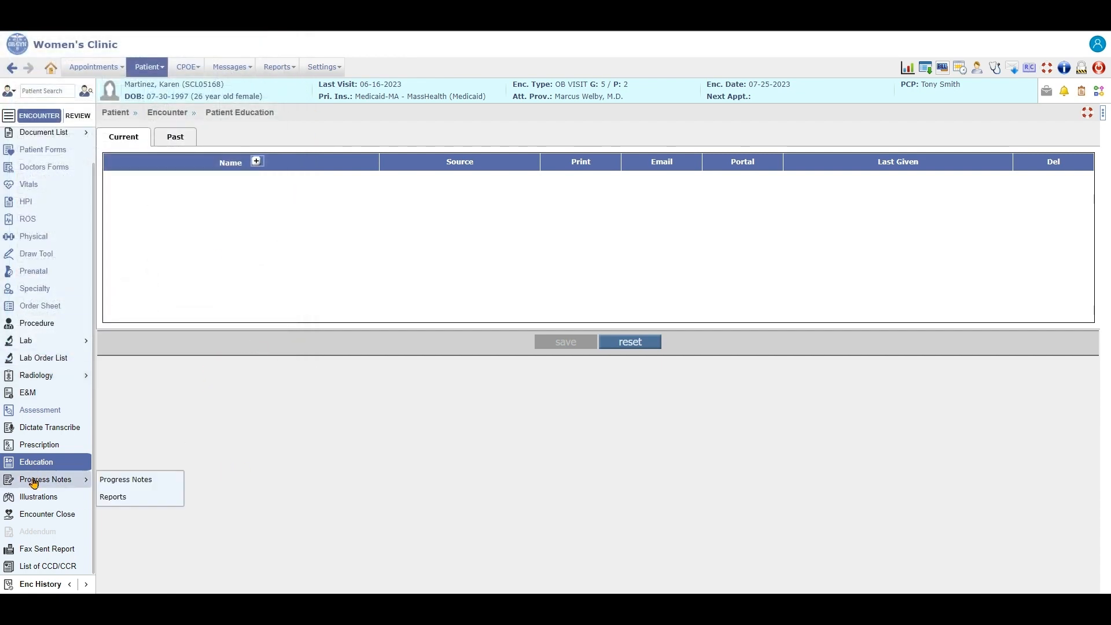
click(125, 479)
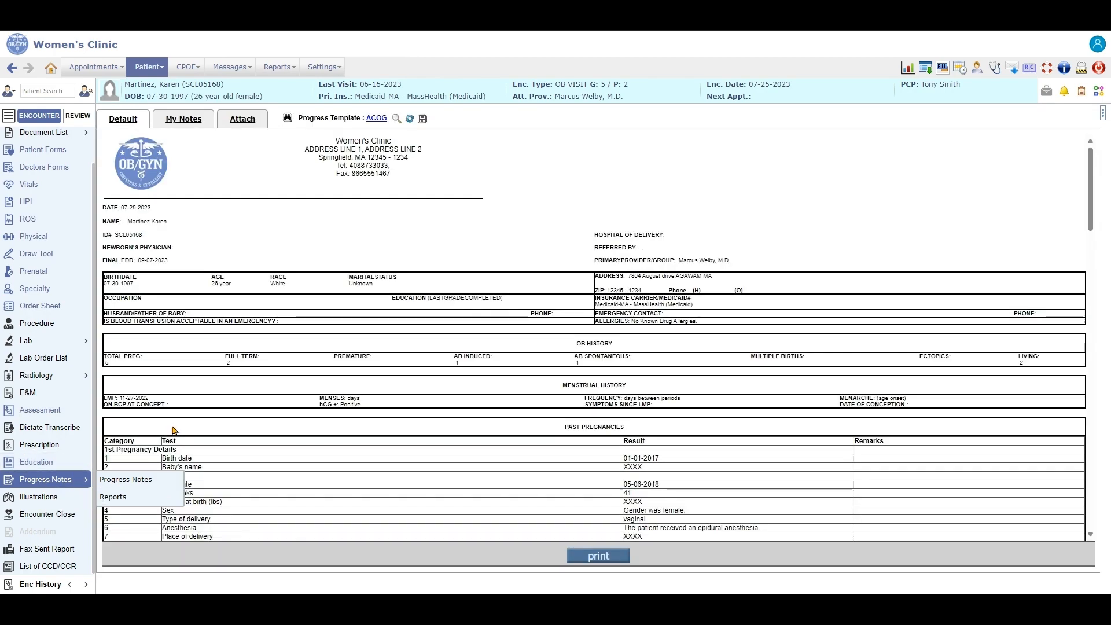
scroll(down, 3)
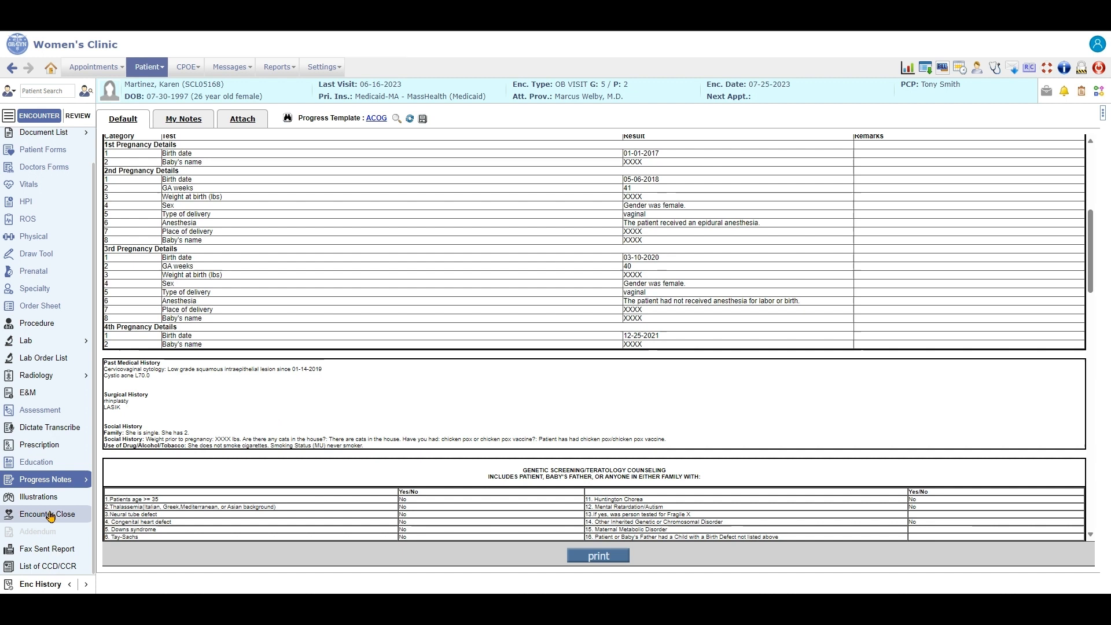
- Mark the encounter complete and signed off with Create Claim ticked, and save the sign-off
click(46, 514)
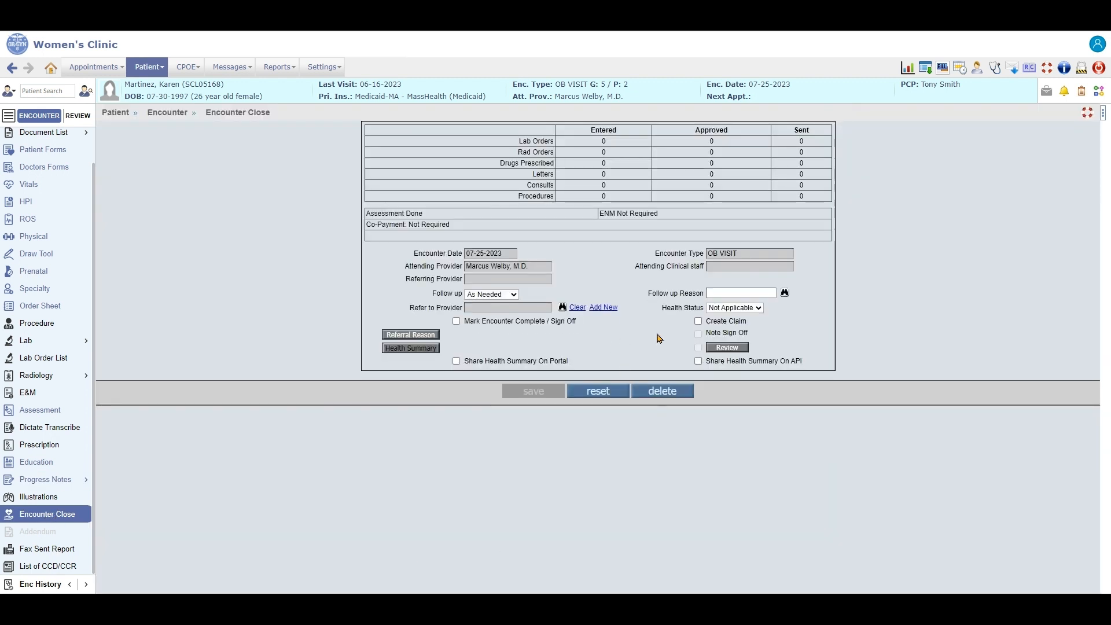
click(456, 320)
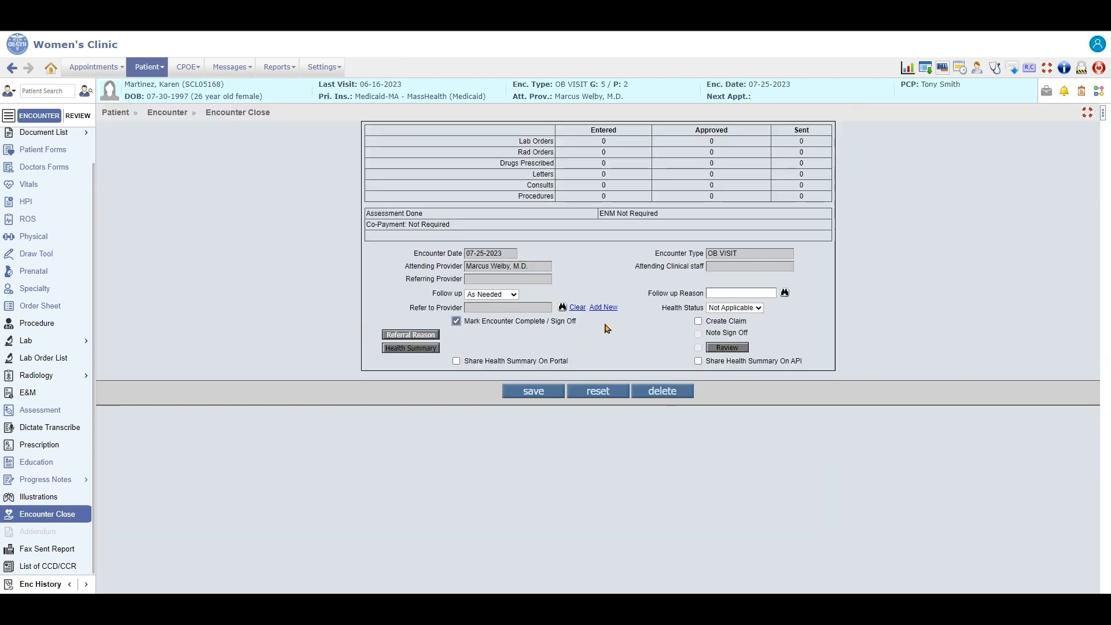
click(697, 321)
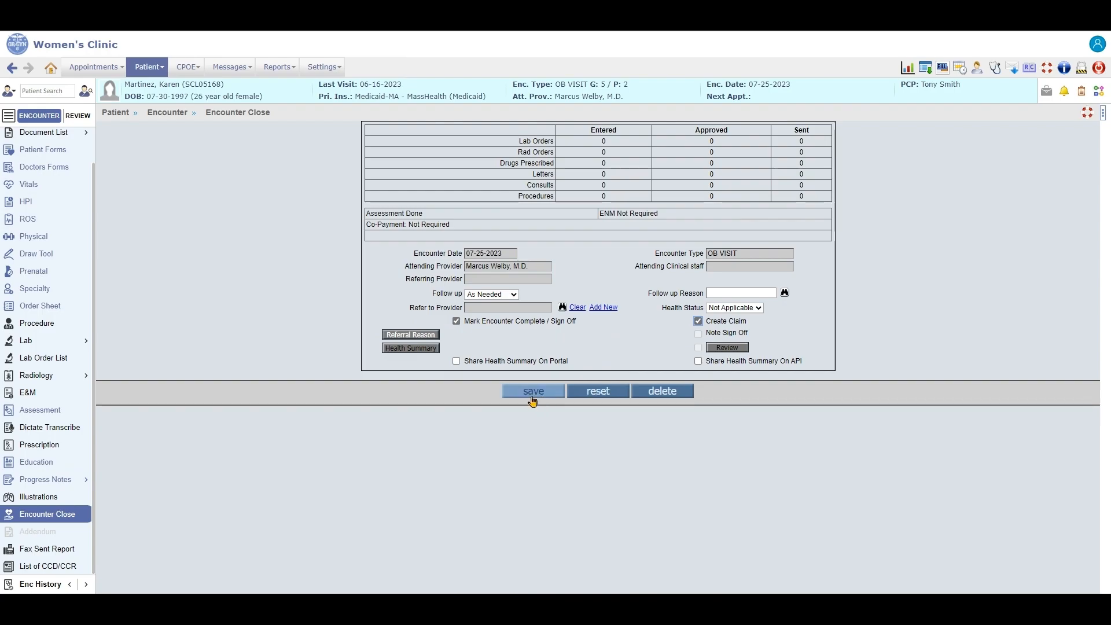
click(532, 390)
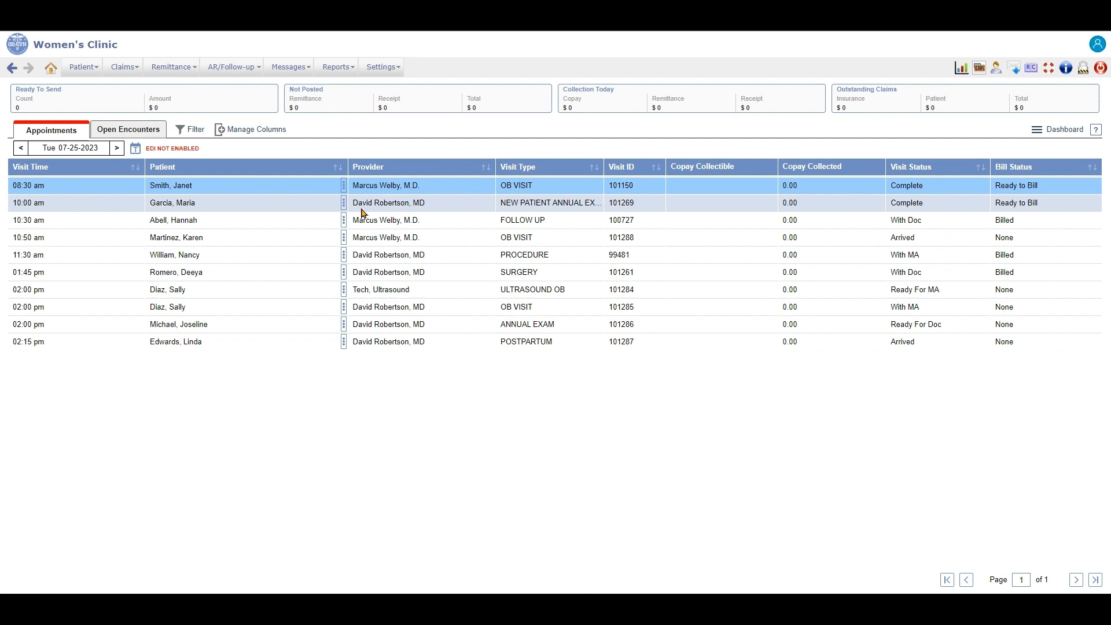
click(344, 203)
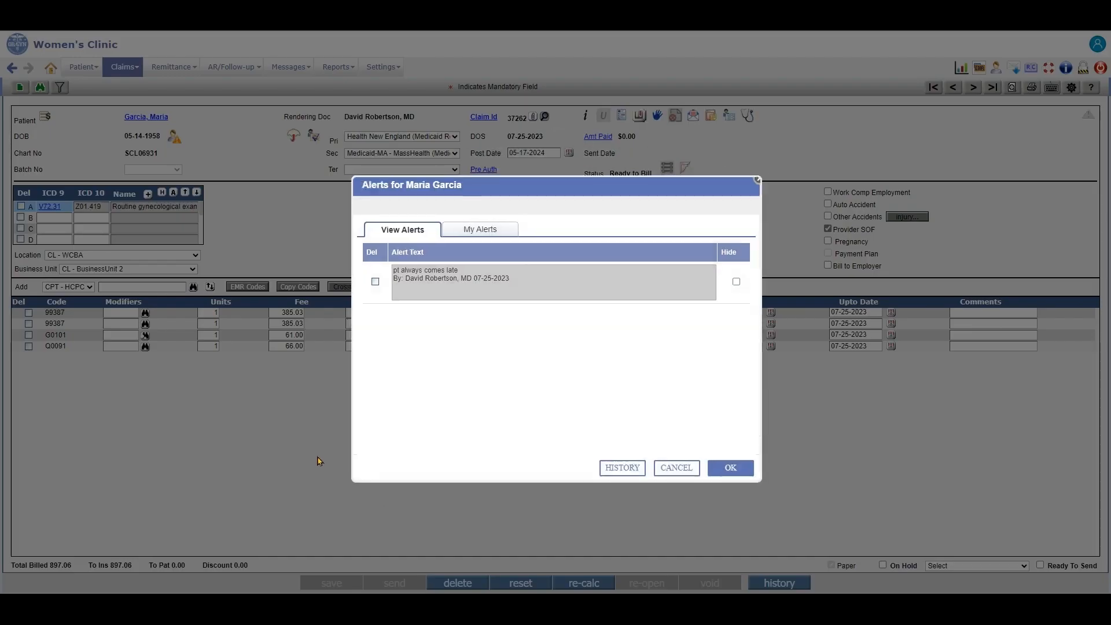
click(729, 468)
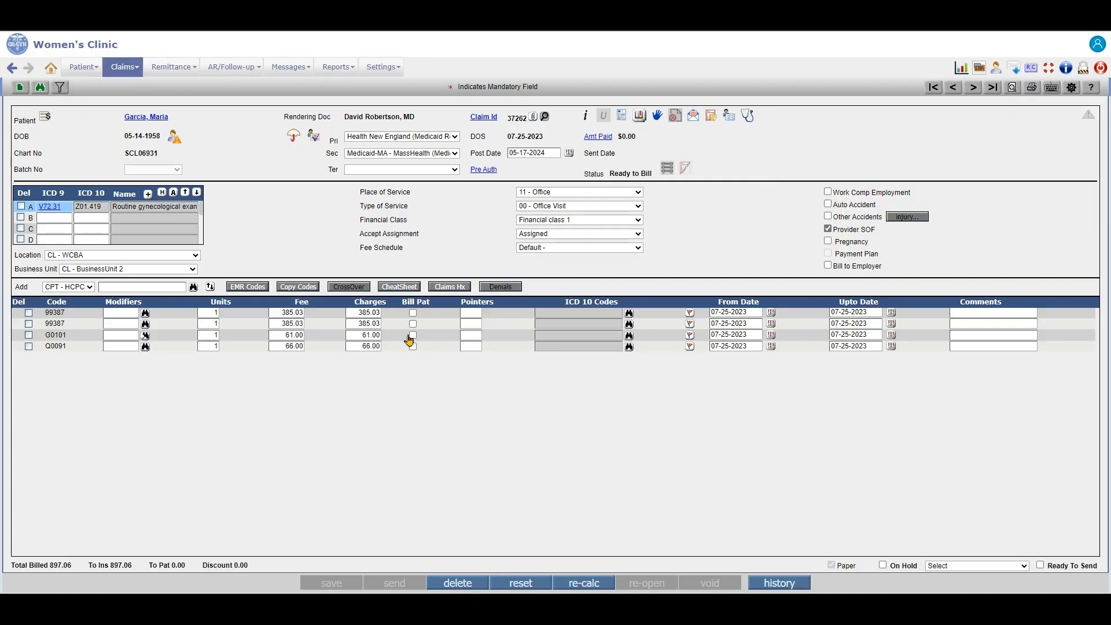